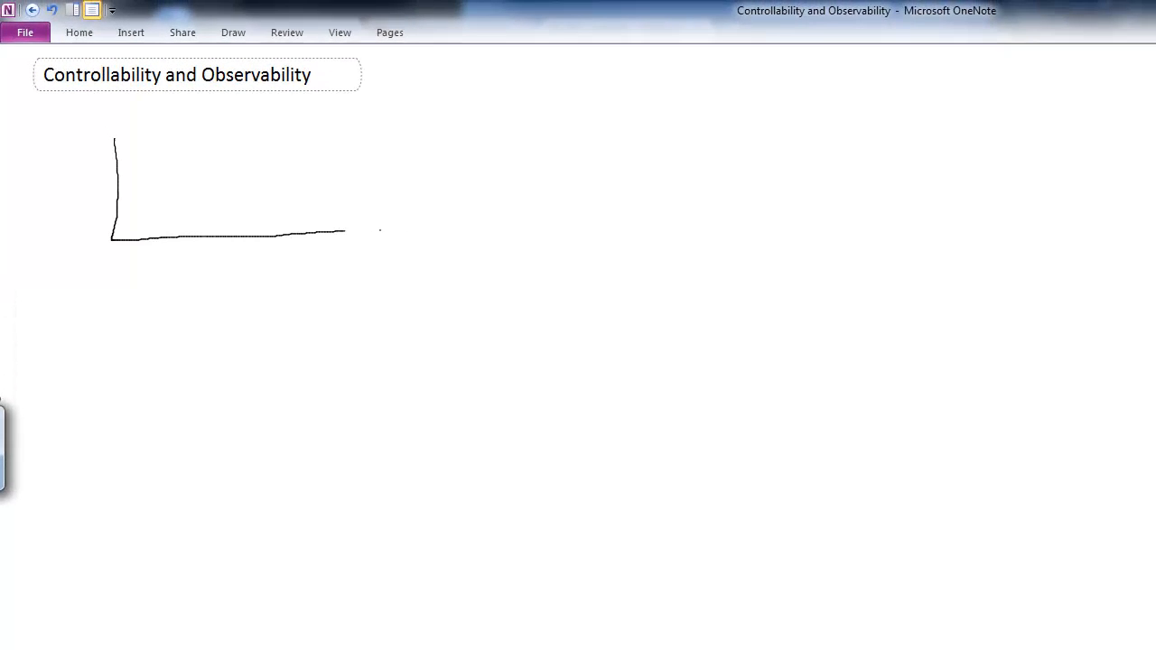
Sketch the wall, ground, and the springs and dampers linking wall, M1 and M2.
left_click_drag(344, 231, 528, 232)
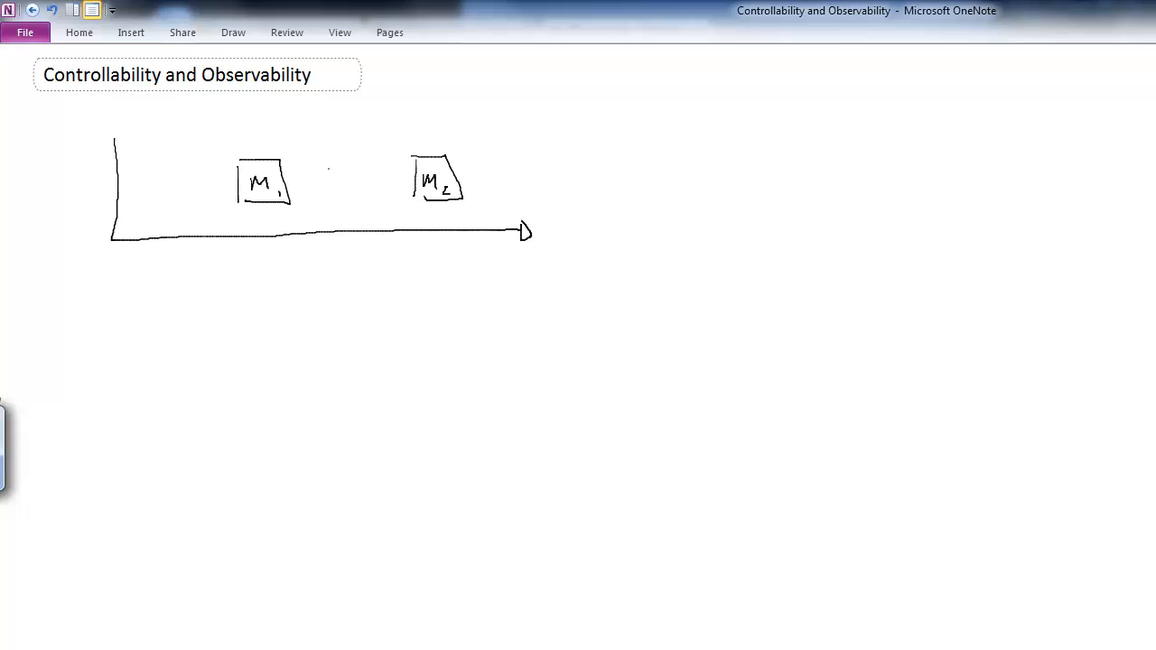
left_click_drag(289, 178, 416, 174)
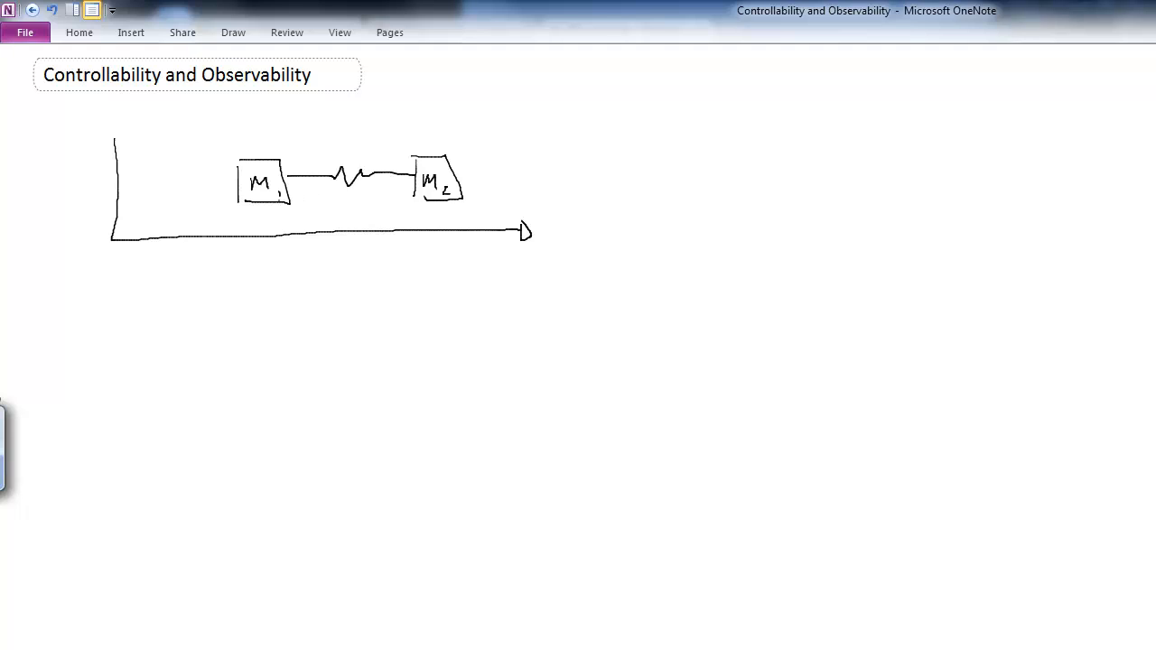
left_click_drag(293, 199, 416, 197)
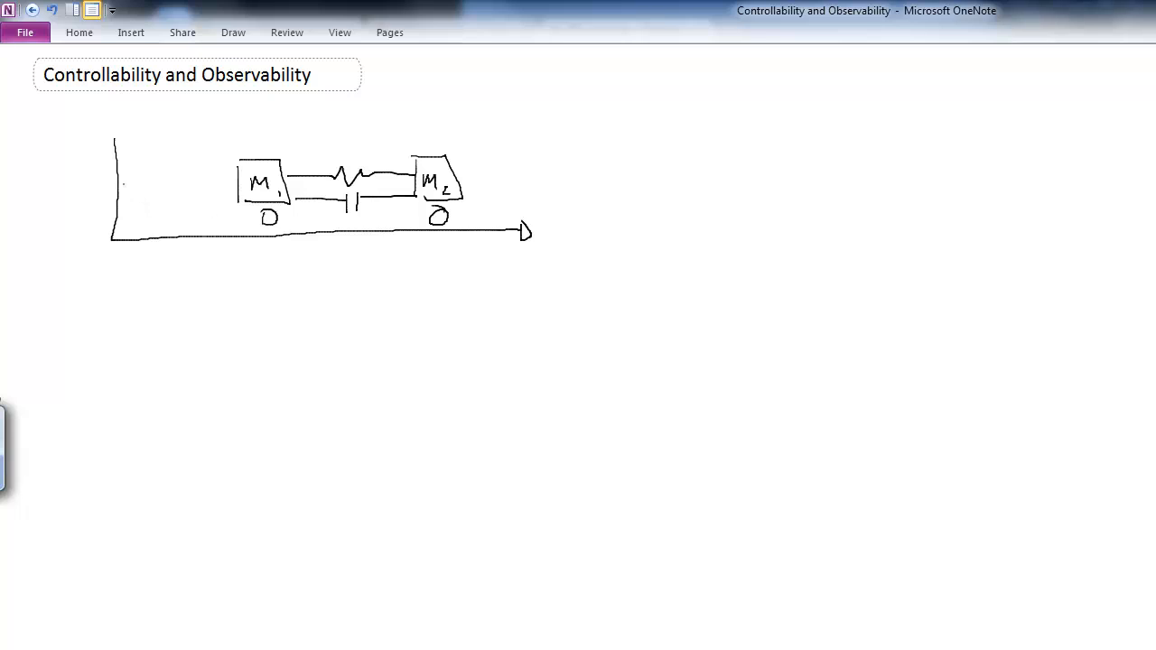
left_click_drag(117, 177, 231, 174)
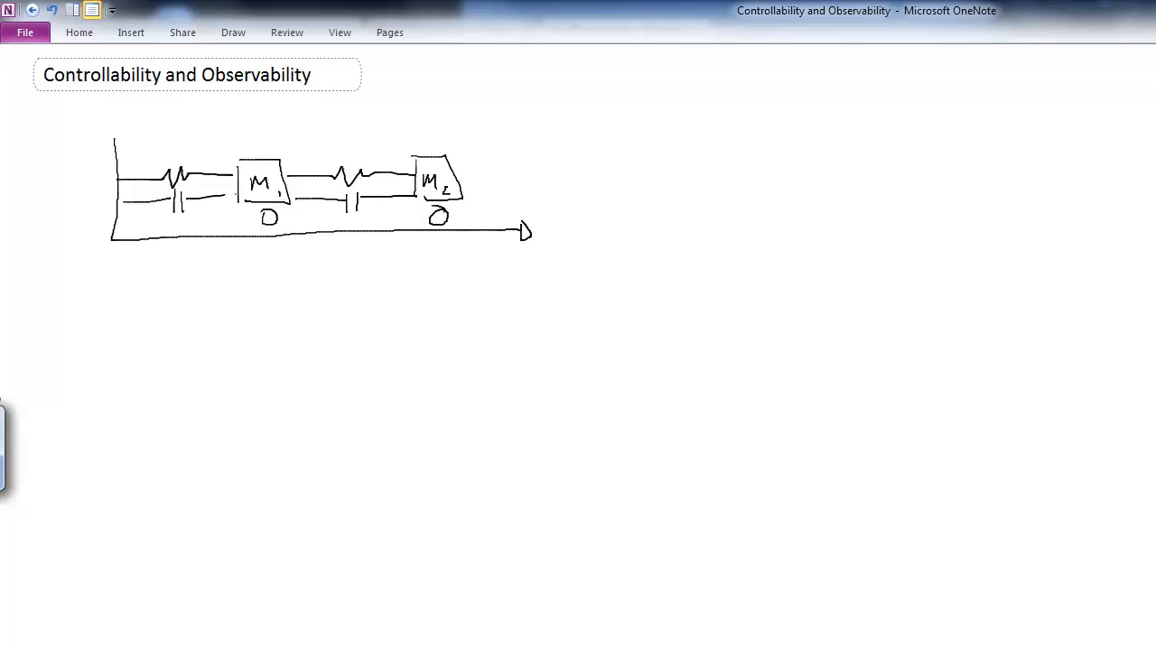
Label the springs k1, k2 and the dampers B1, B2.
left_click_drag(177, 159, 198, 166)
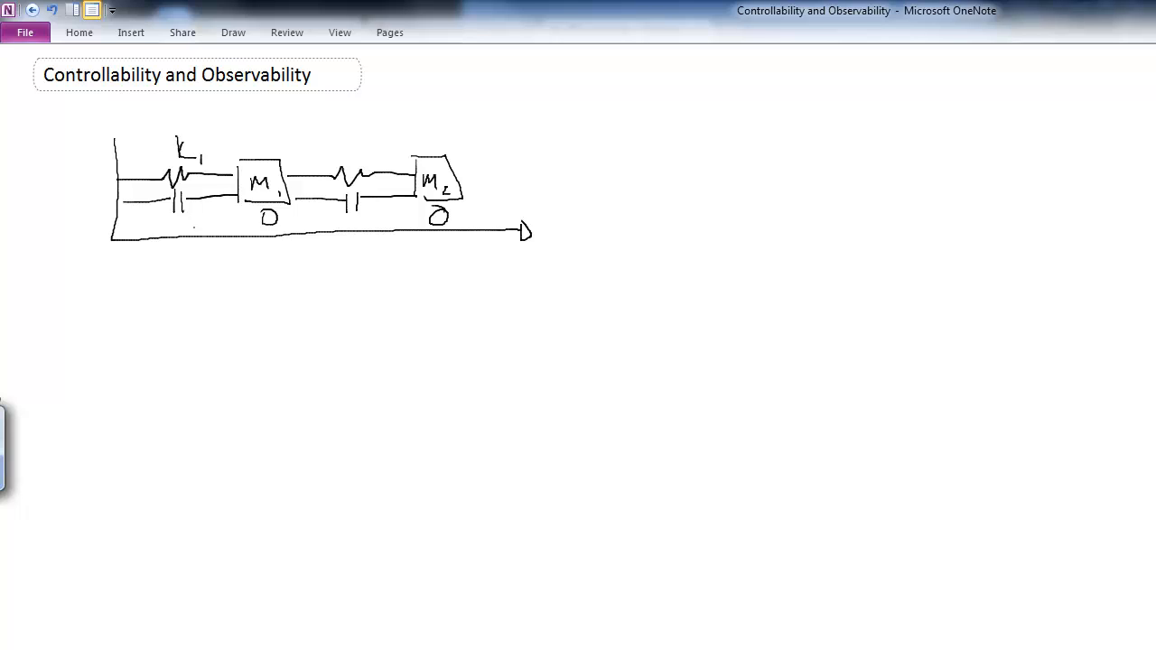
left_click_drag(195, 213, 213, 220)
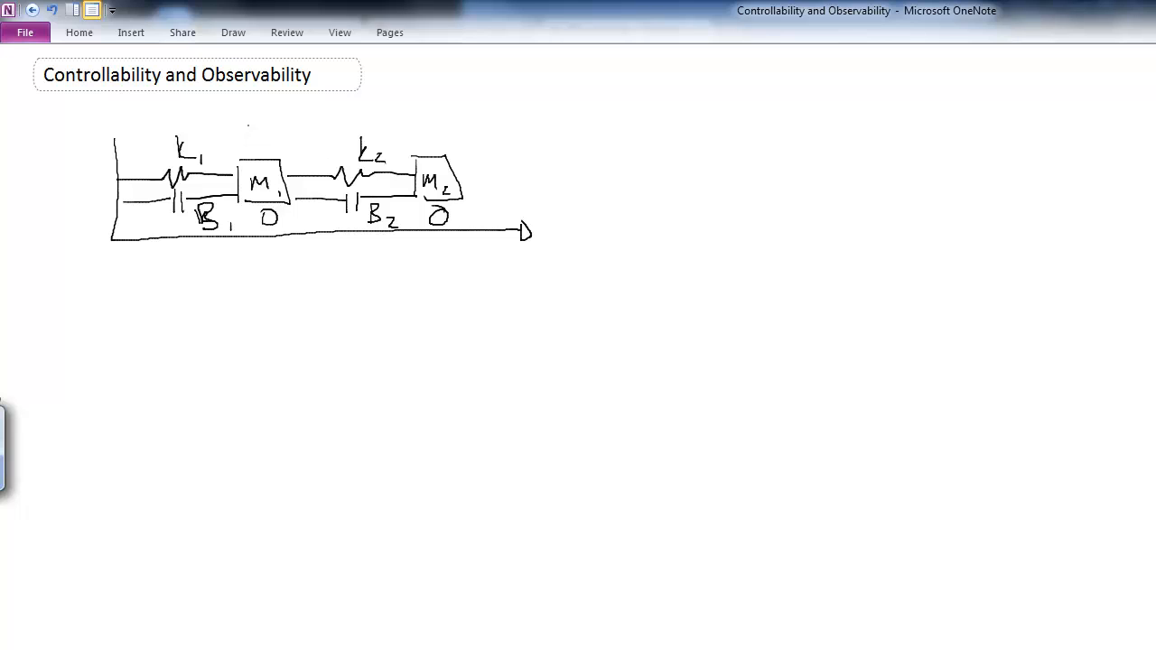
Draw the force arrows on M1 and M2 and label them F1 and F2.
left_click_drag(250, 163, 292, 123)
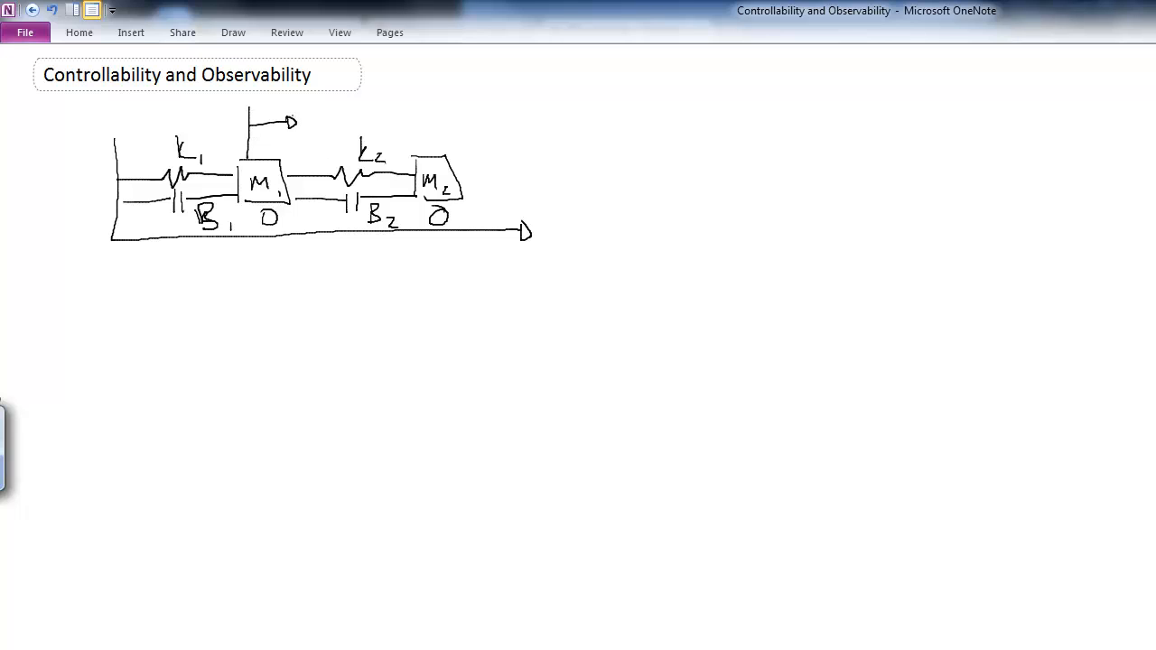
left_click_drag(311, 131, 335, 122)
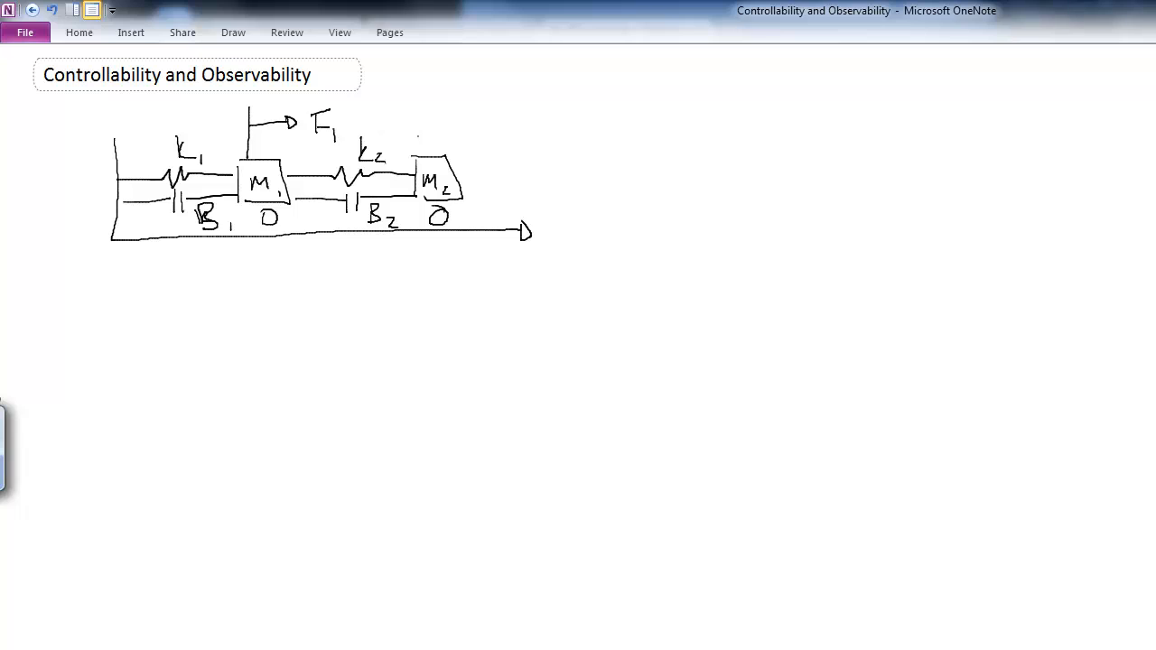
left_click_drag(438, 141, 492, 123)
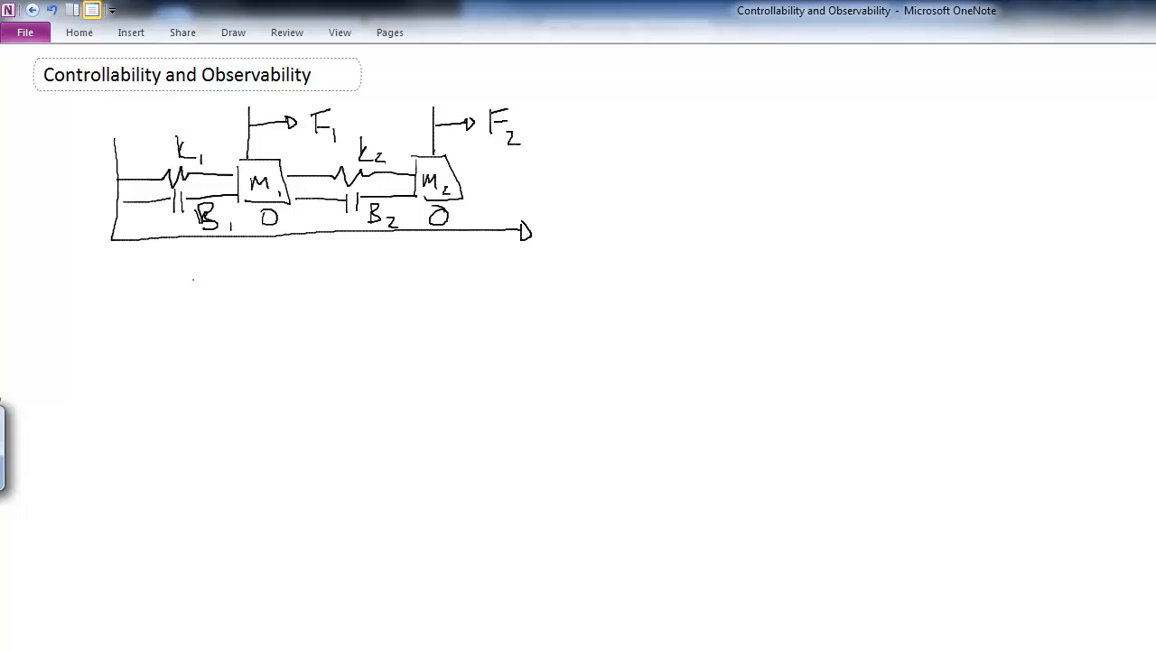
left_click_drag(195, 274, 289, 271)
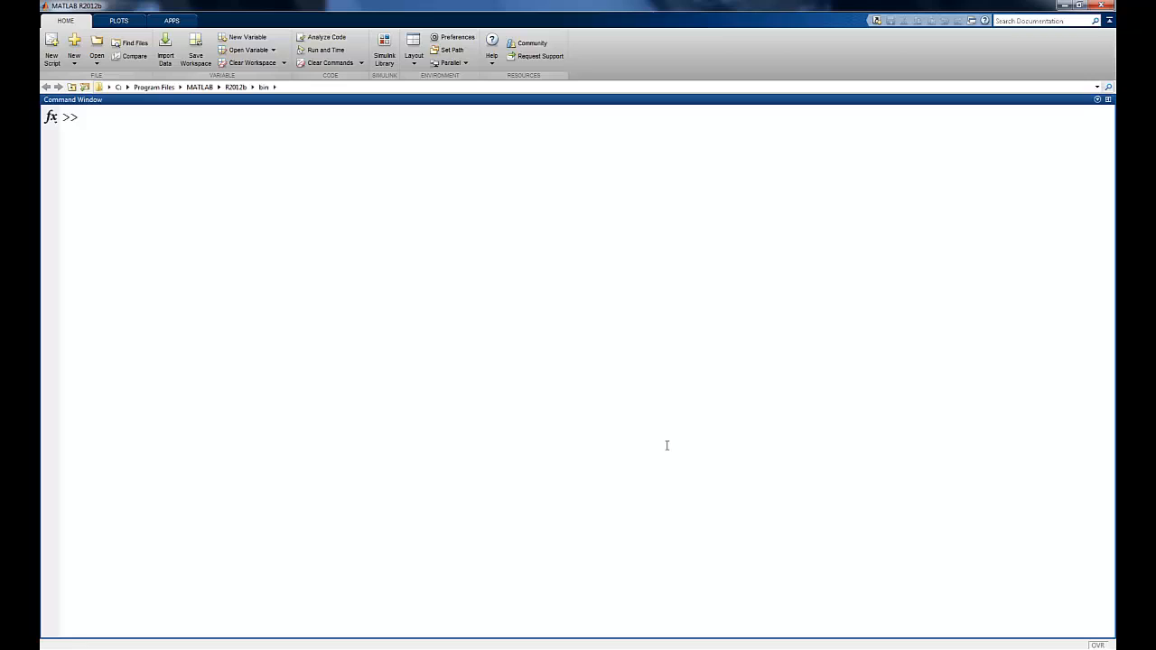
Define the 4x4 A matrix with rows 0 1 0 0, -2 -2 ..., 1 1 ... in the workspace.
type("A")
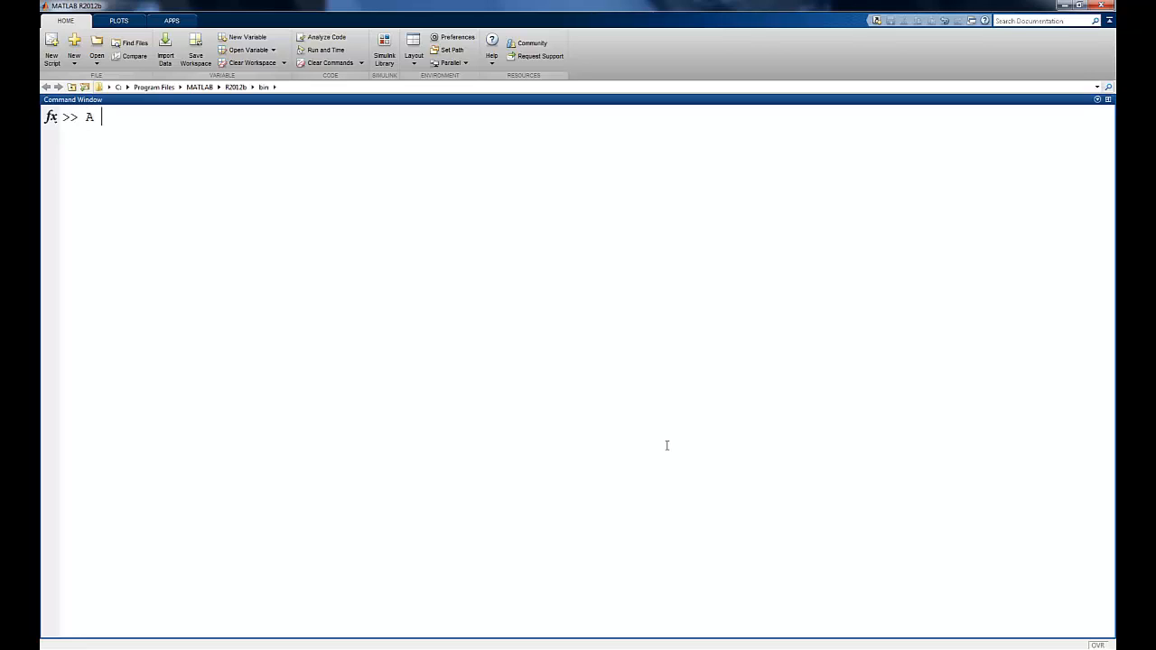
type("= [")
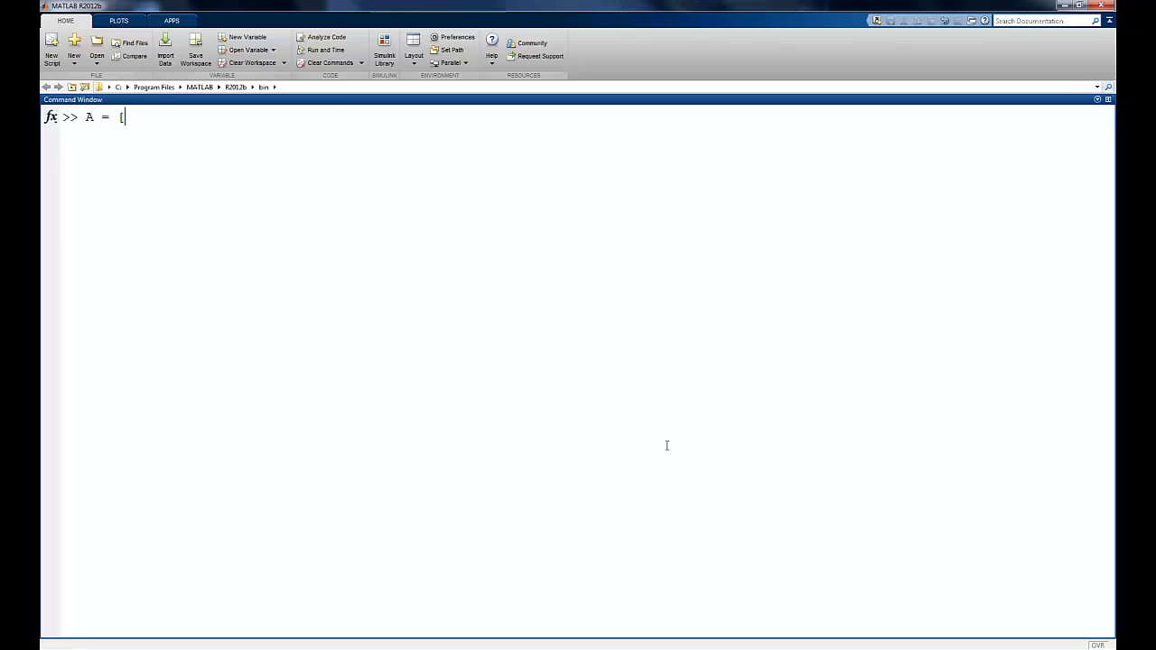
type("0 1 0 0")
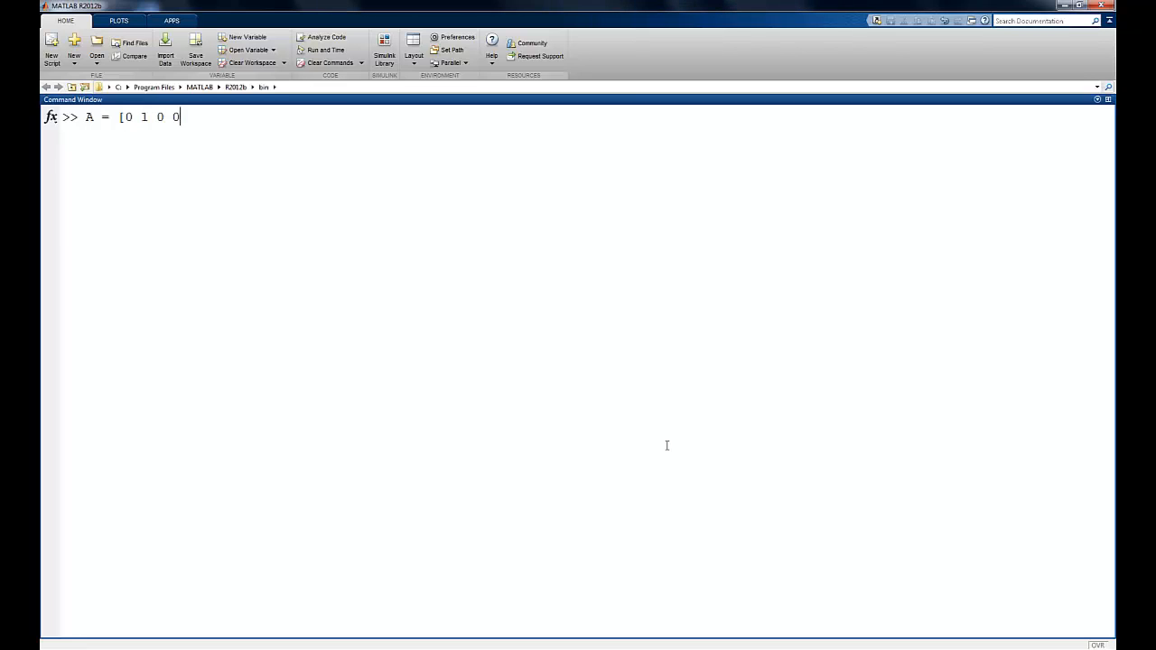
type(";")
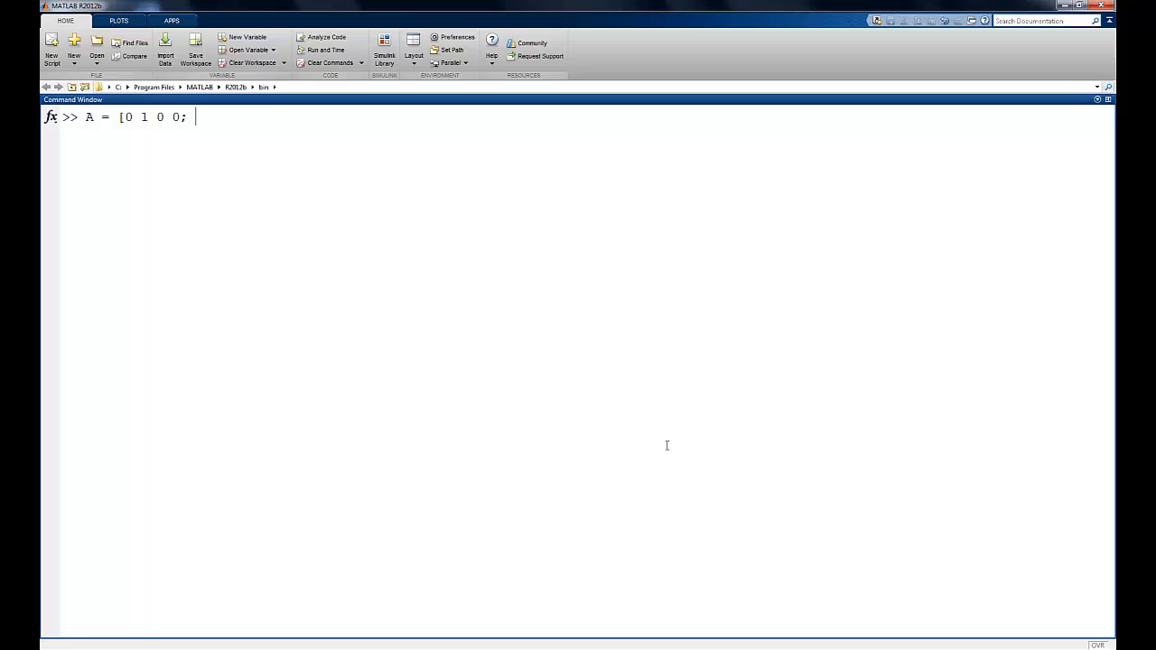
type("-2 -2")
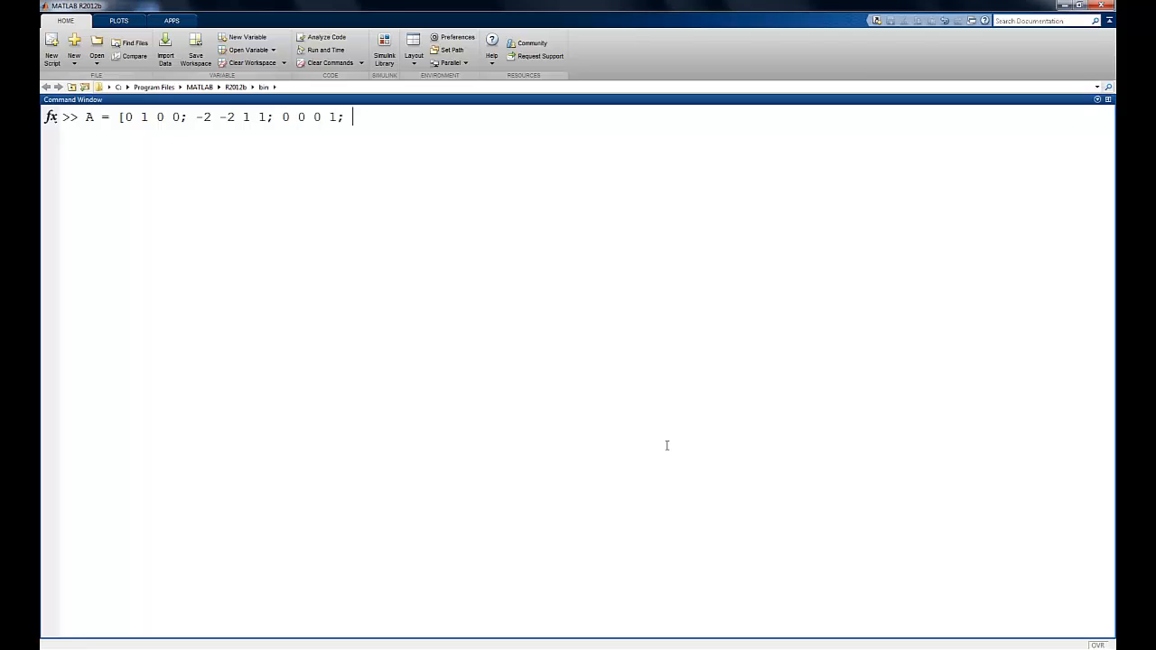
type("1 1")
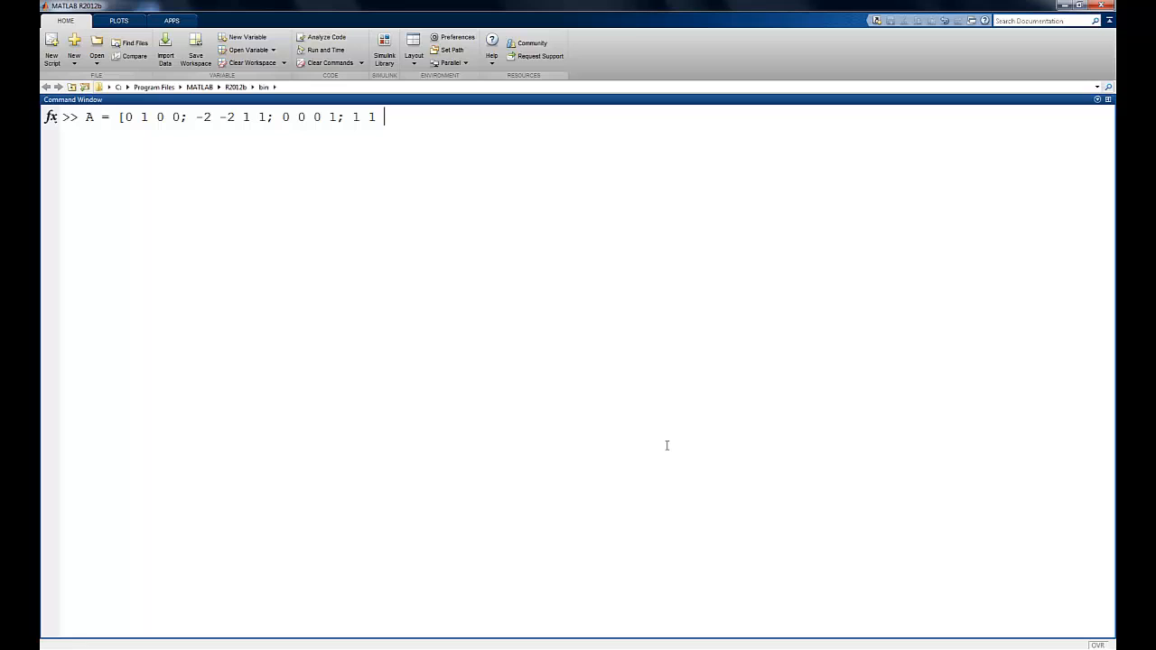
key("enter")
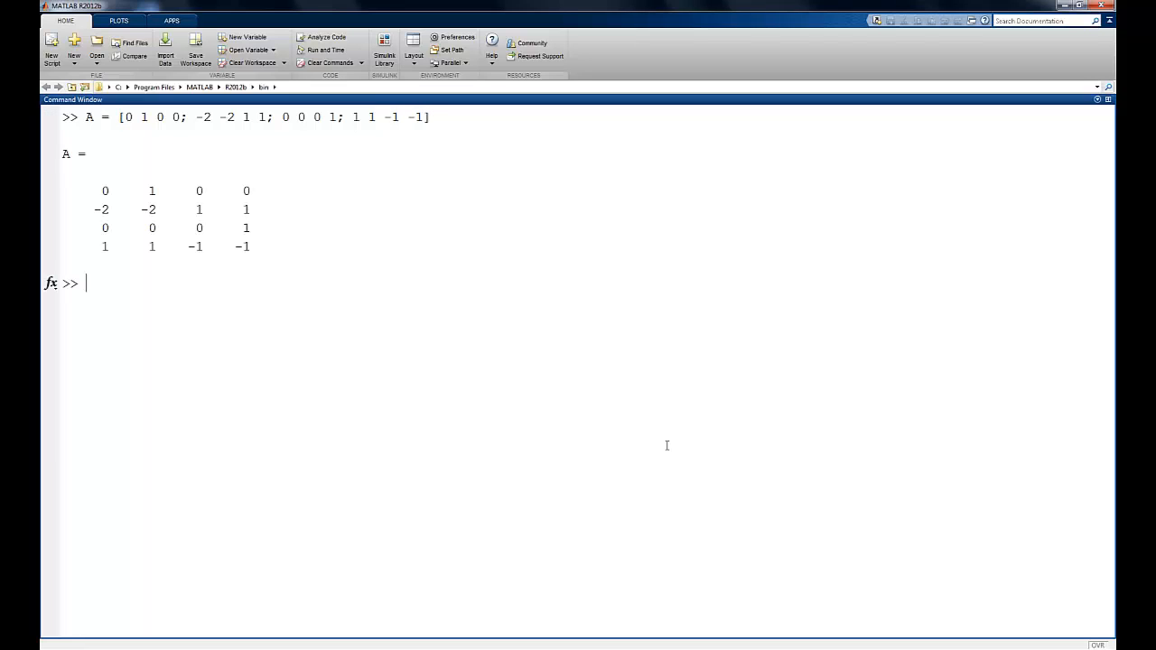
Define B = [0 1 0 1]', C = [1 0 0 0; 0 0 1 0], and enter D = [0 0]'.
type("B =")
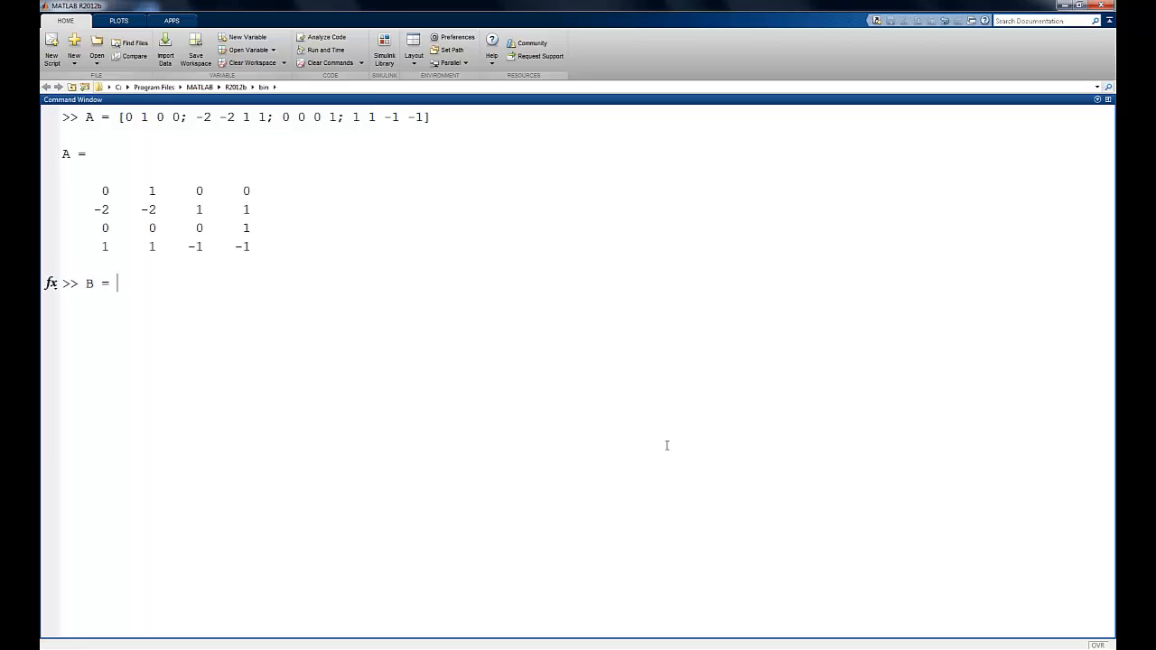
type("[0 1")
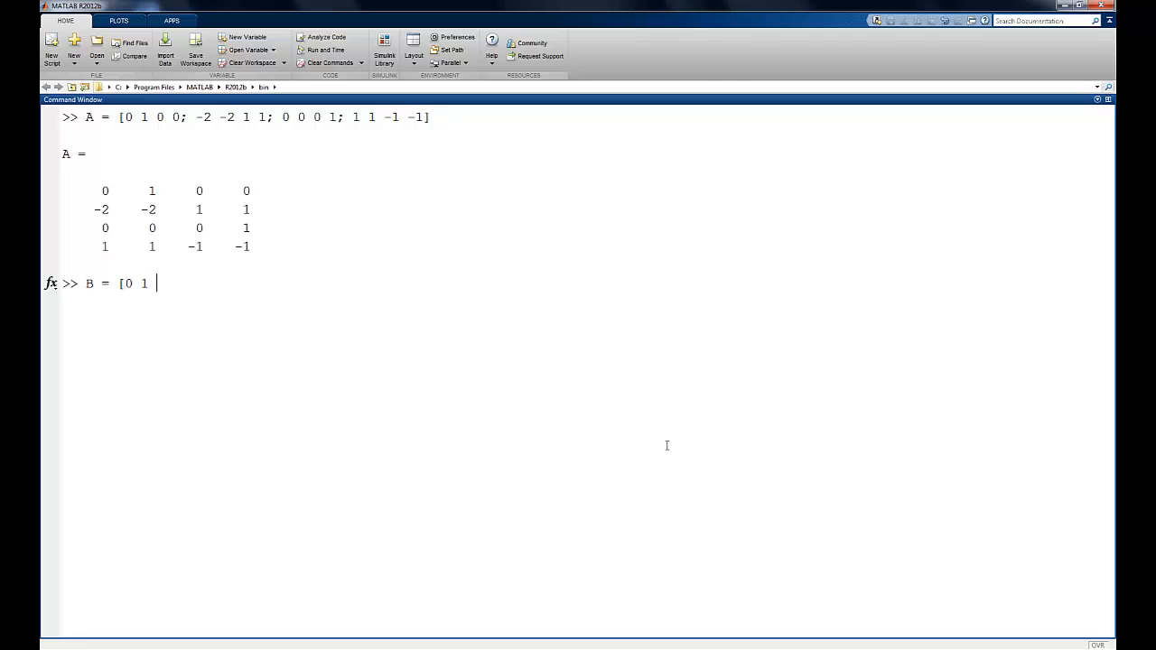
type("0 1]'")
type("C = [")
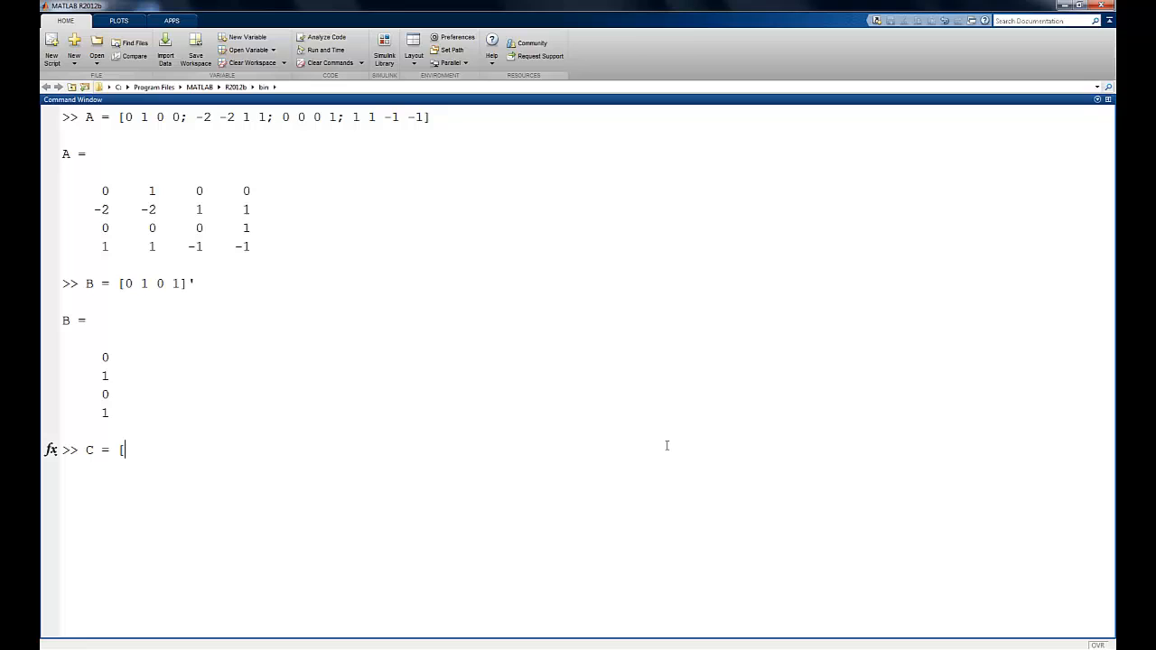
type("1 0 0 0")
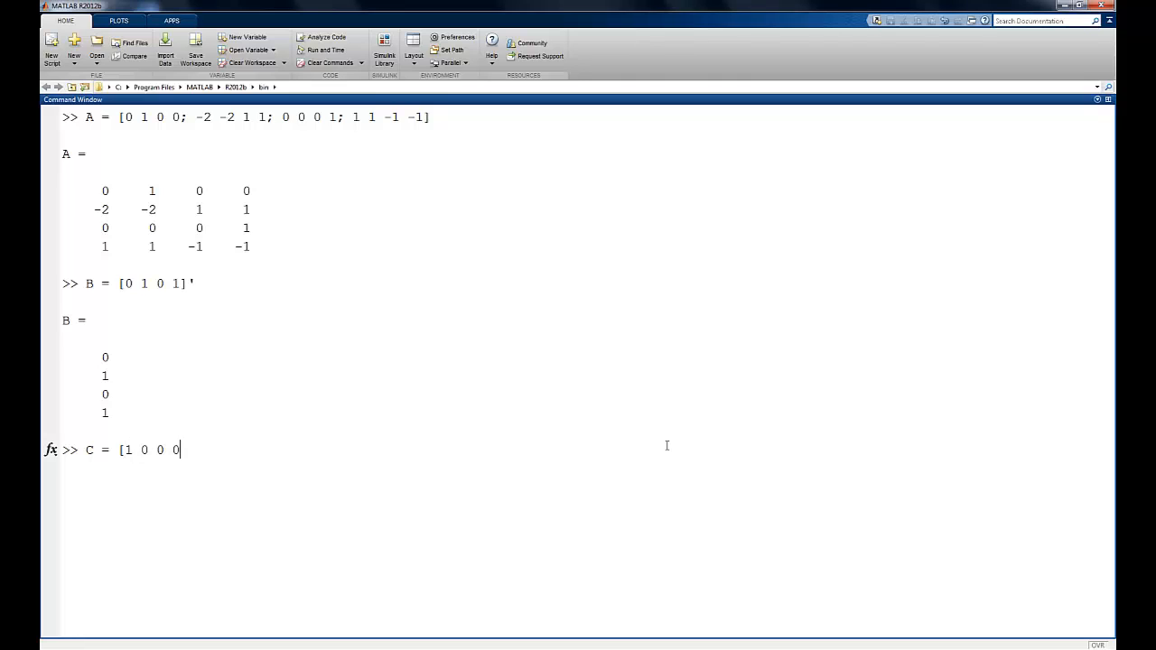
type("; 0 0 1 0]")
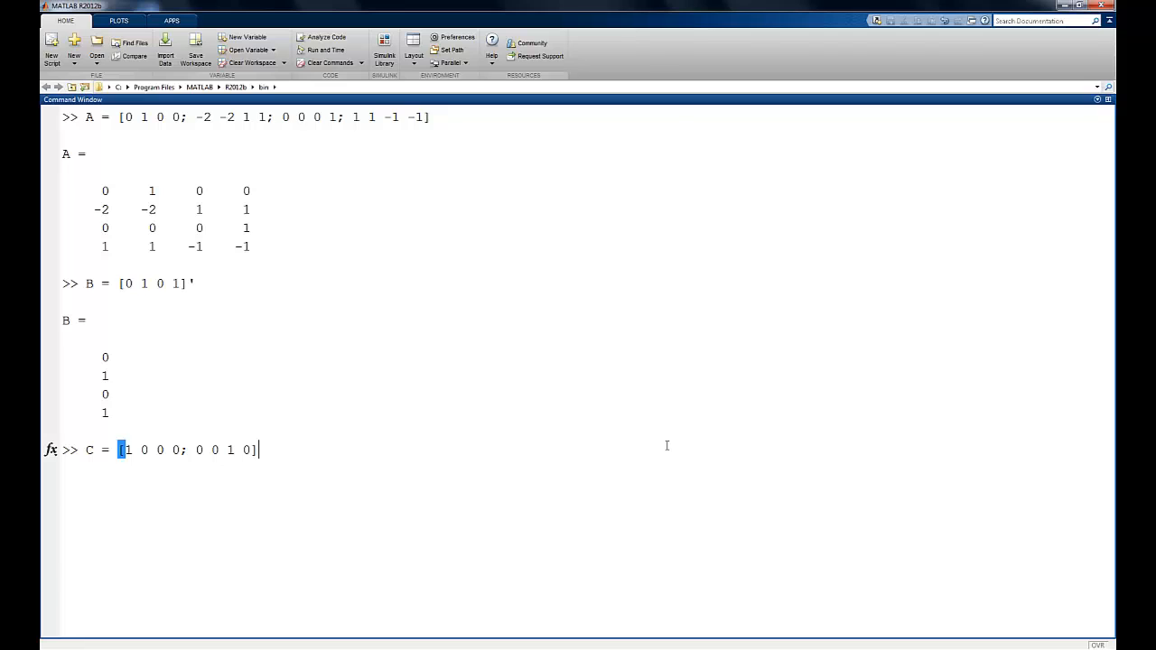
key("enter")
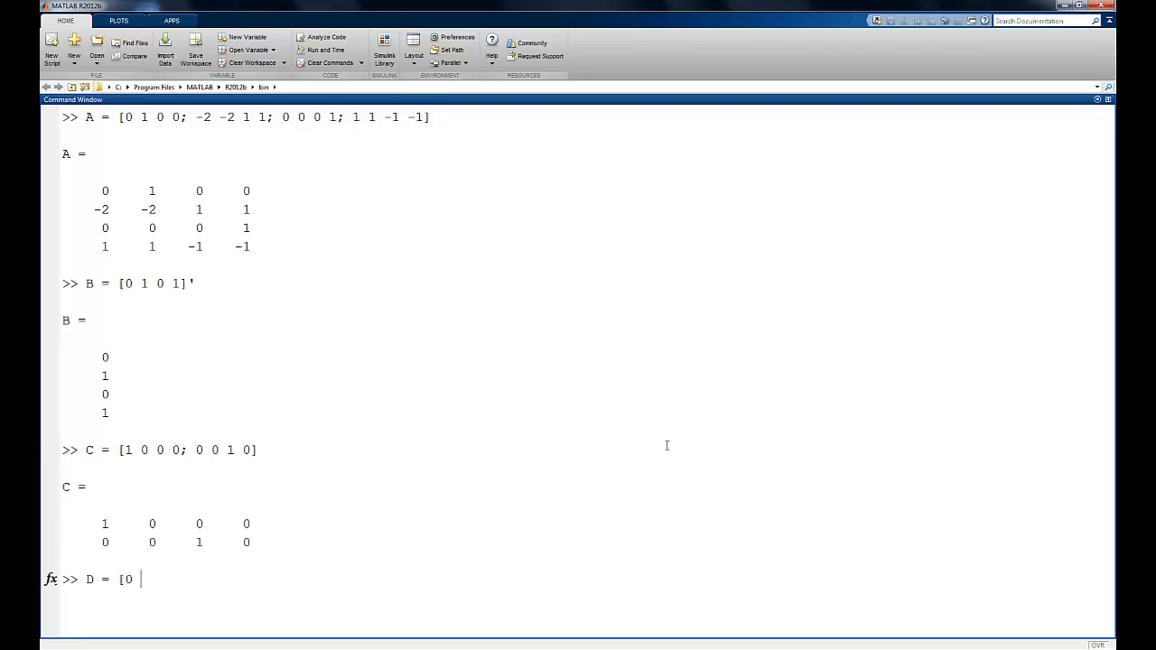
type("0]'")
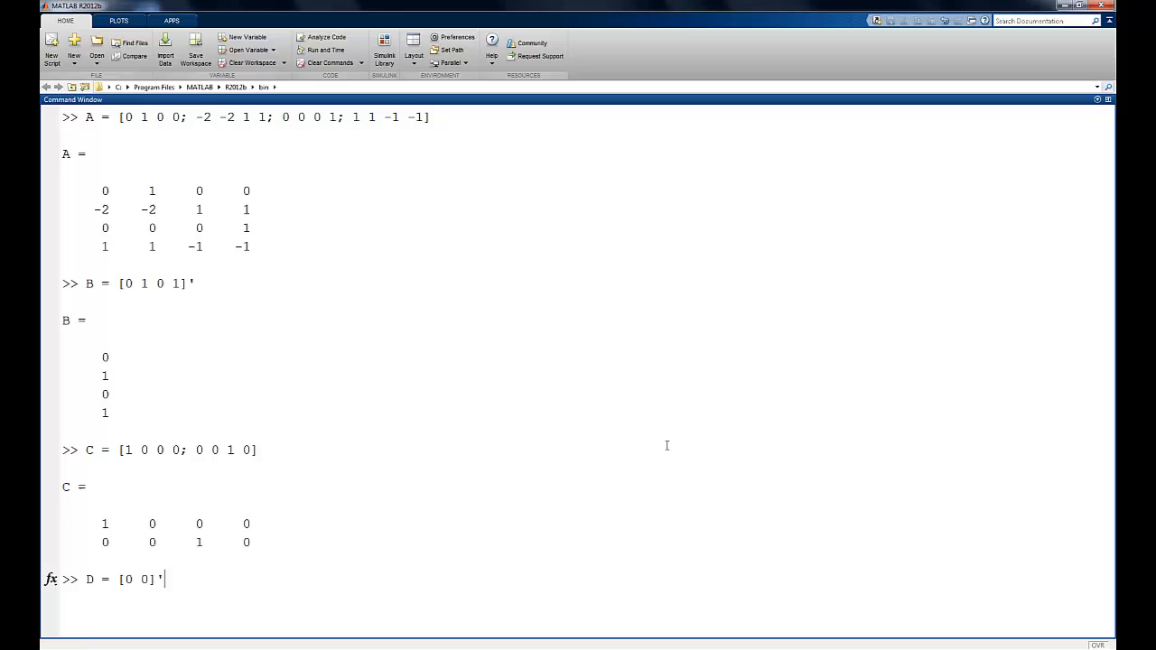
Build sys = ss(A,B,C,D) and plot its two-output step response with step(sys).
type("sys")
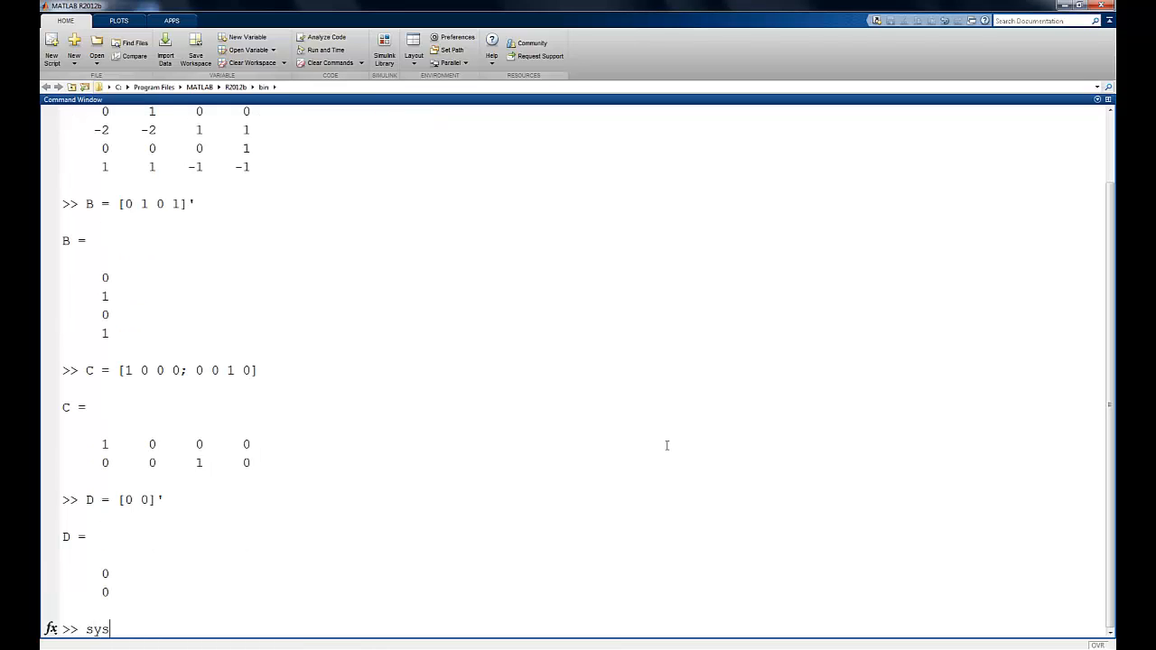
type("= ss(A")
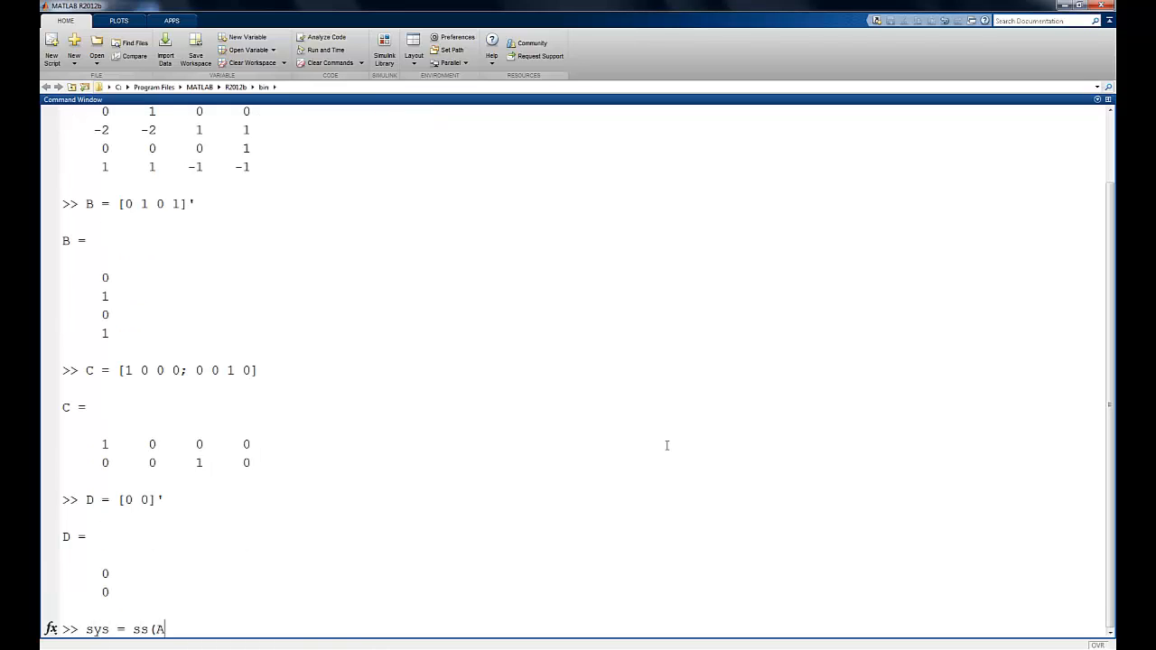
type(",B,C<")
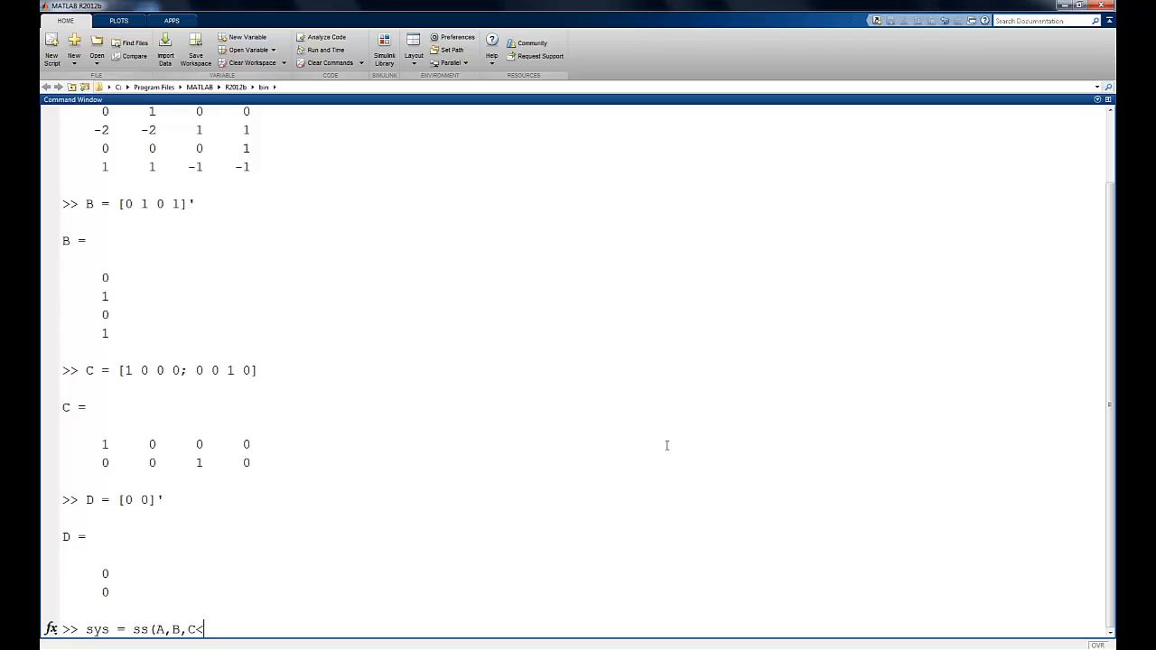
type(",D)")
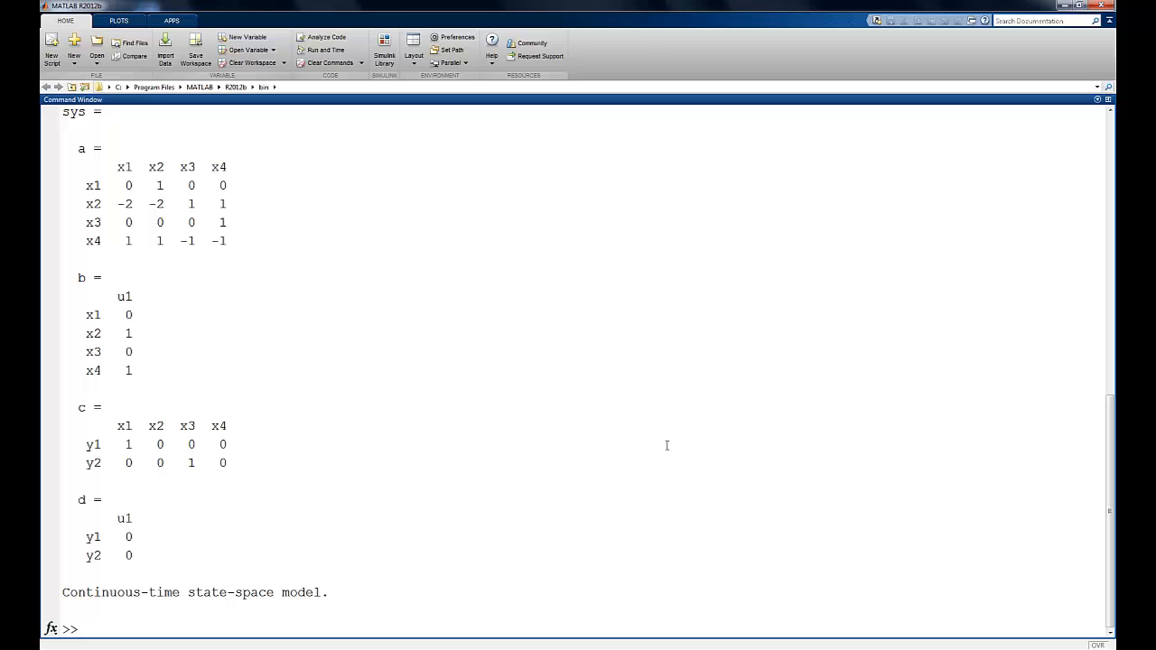
type("step(sys")
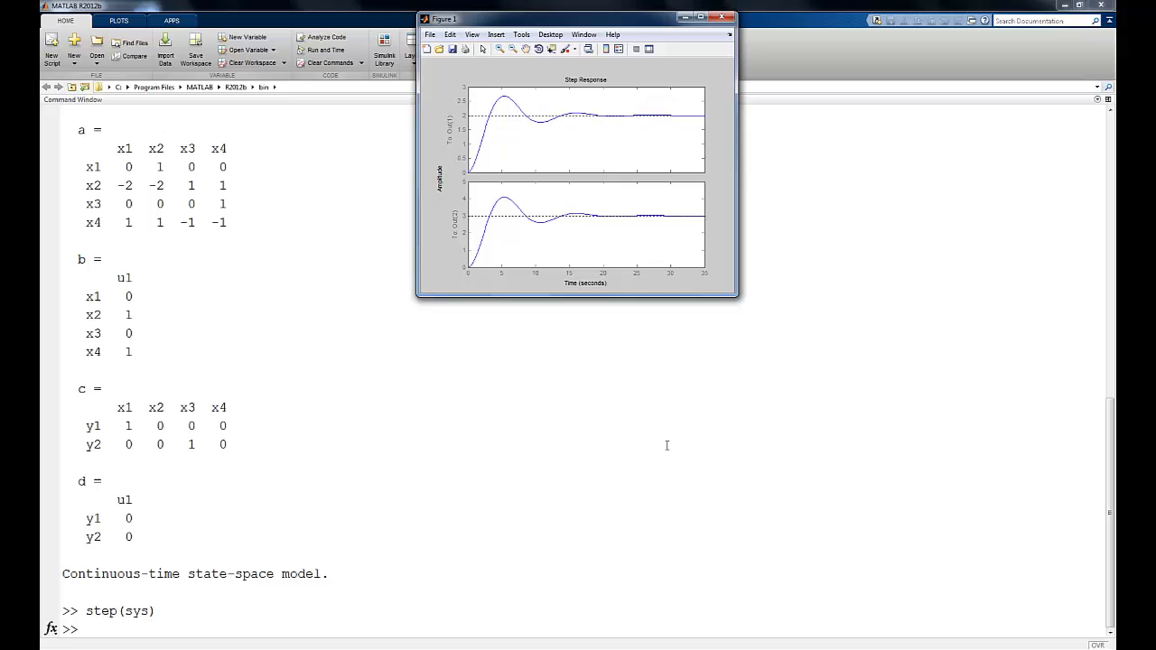
mouse_move(470, 127)
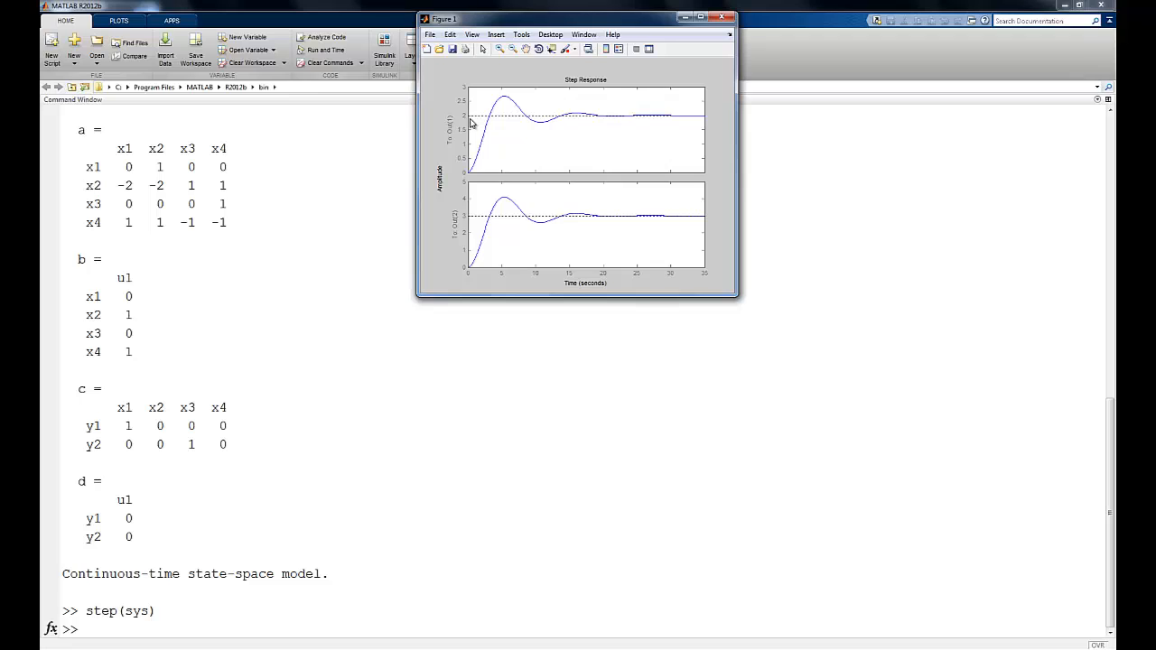
mouse_move(607, 222)
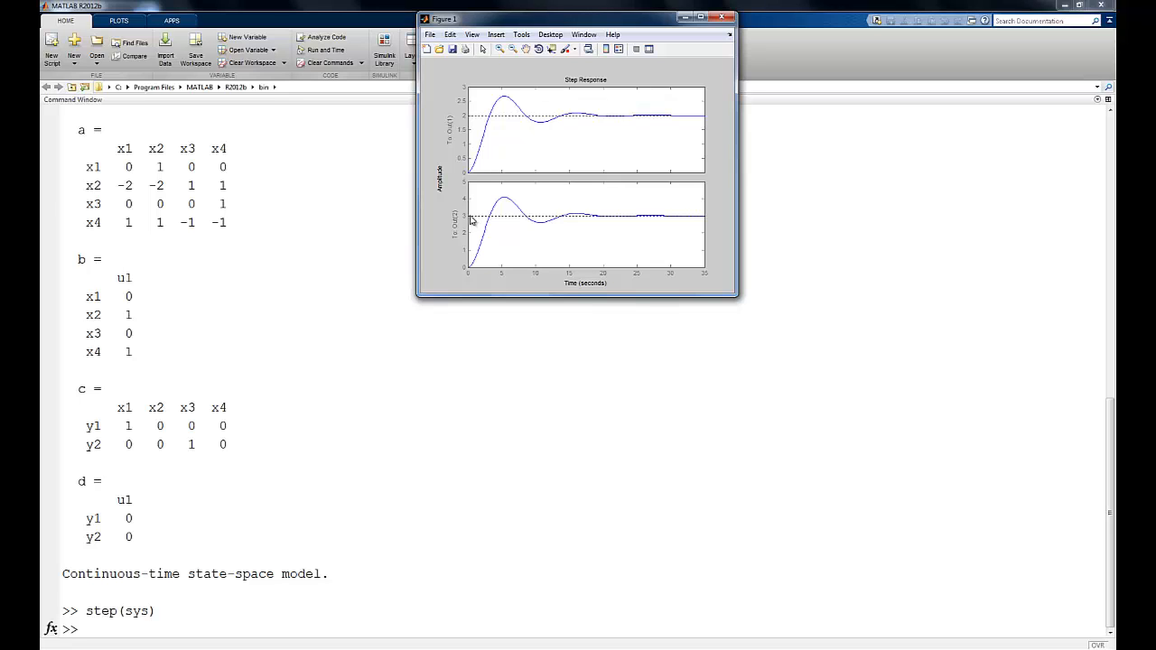
mouse_move(470, 221)
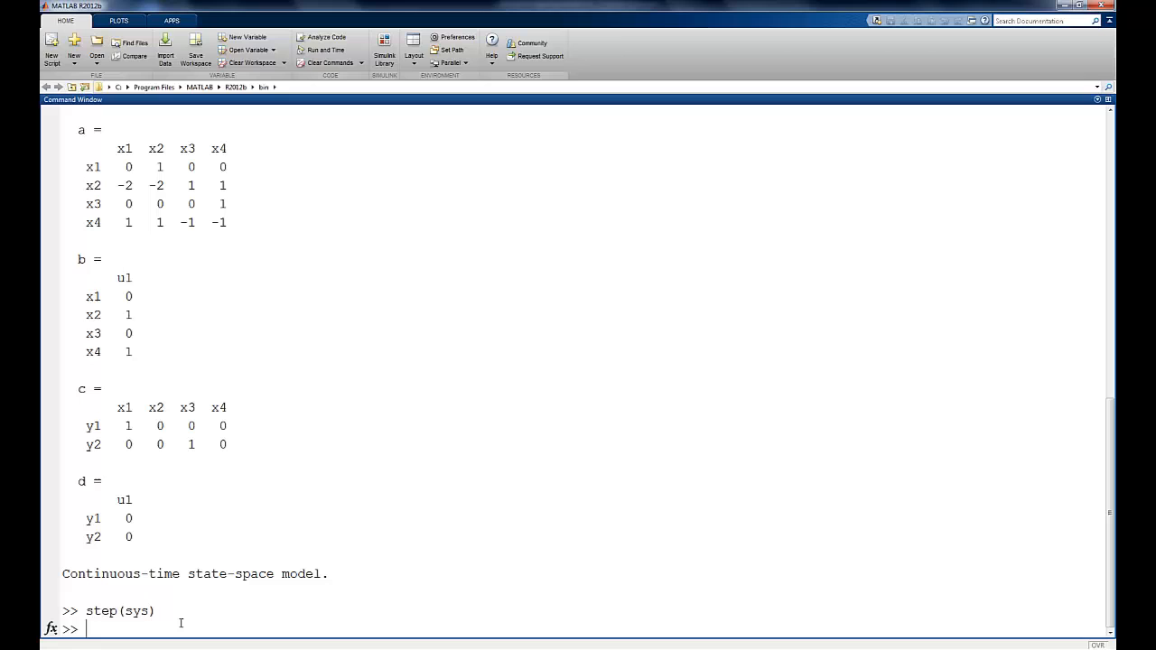
Hold the current plot and redefine B as [0 0 0 1]'.
type("hold")
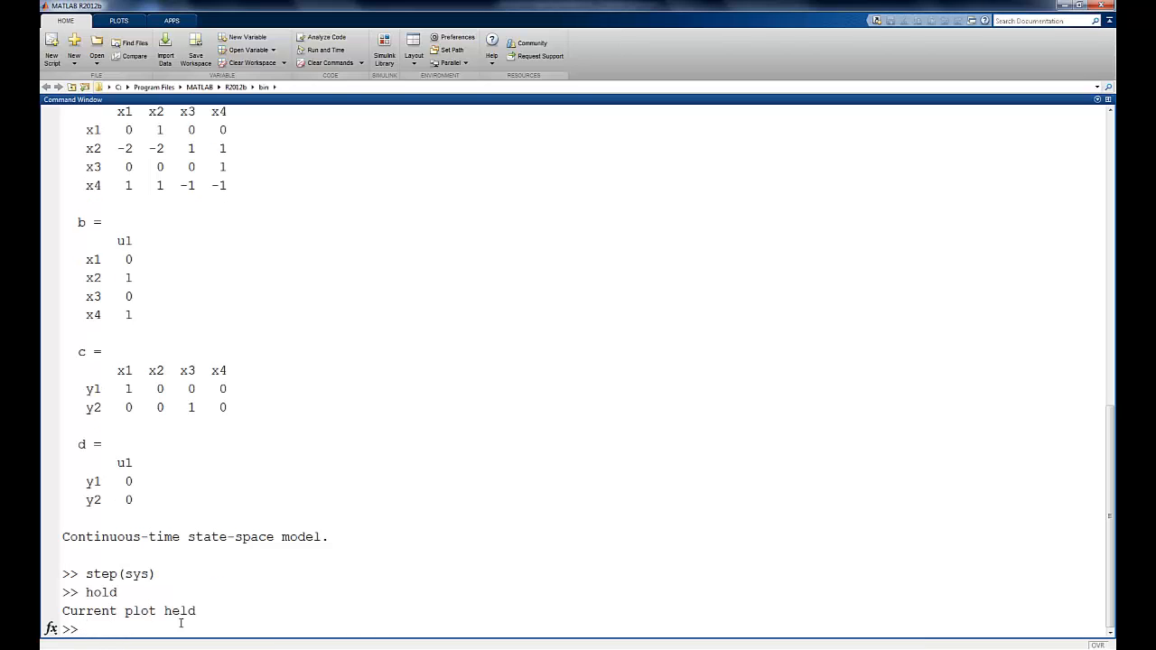
type("B = [")
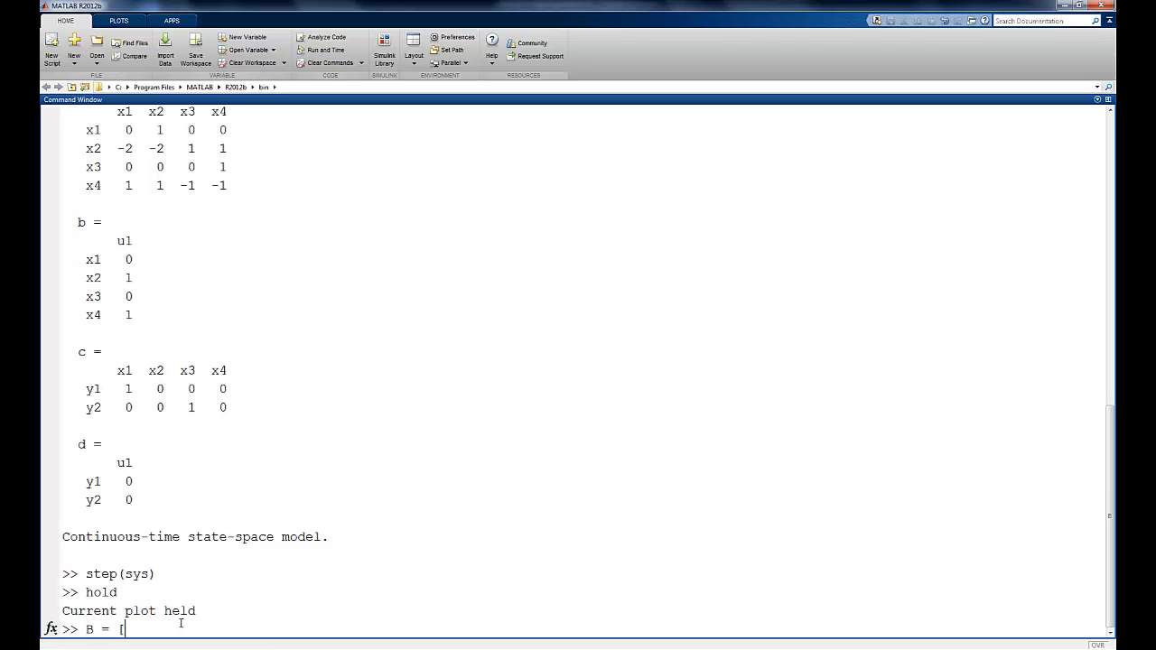
type("0 0 0")
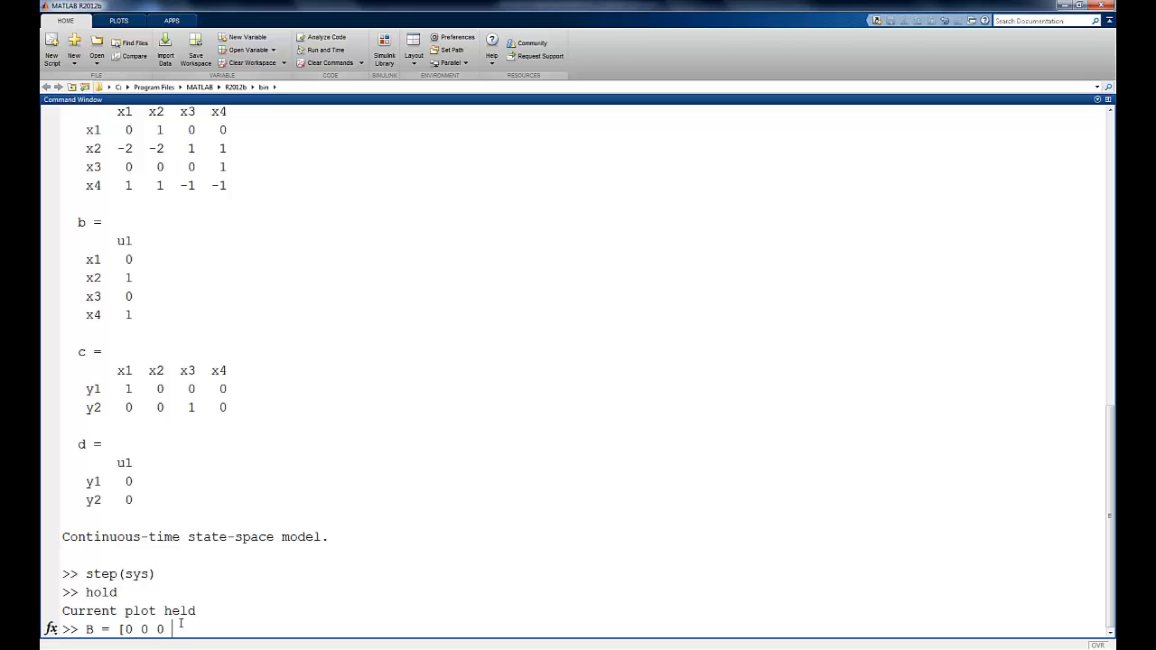
type("1]'")
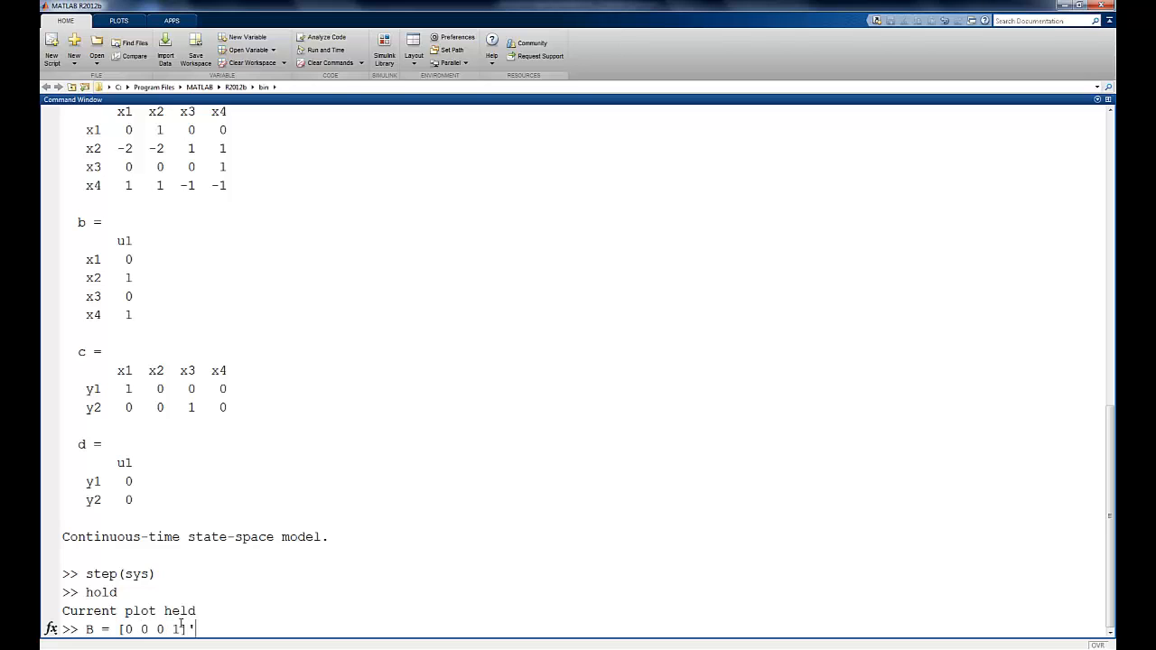
key("enter")
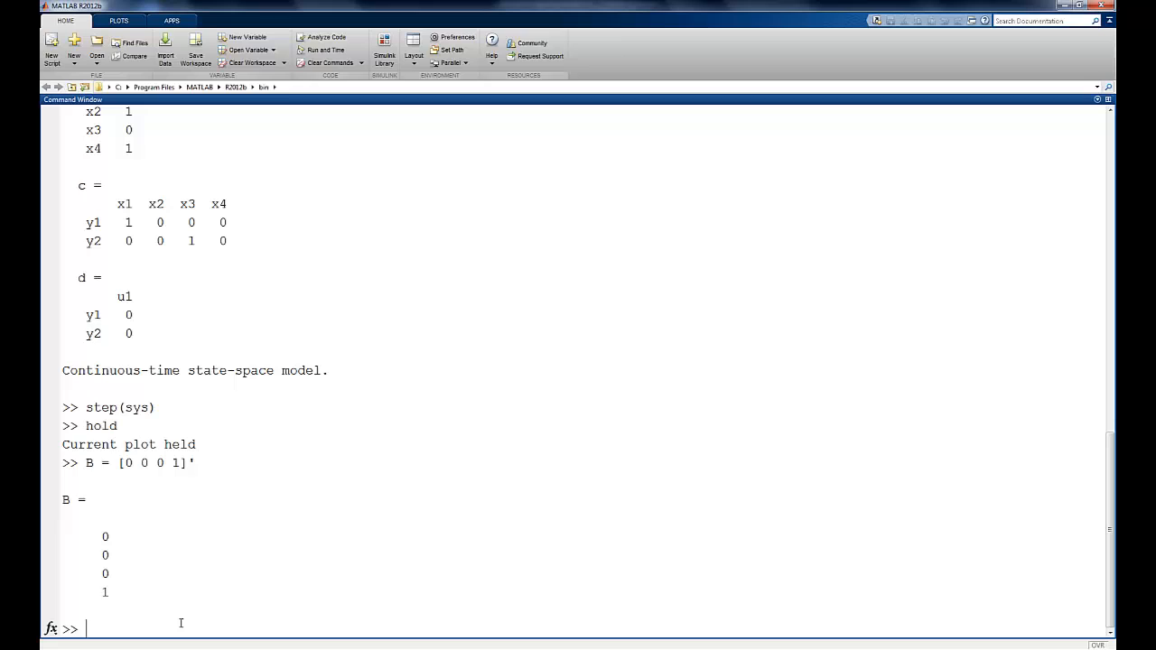
Rebuild sys with the new B and overlay its step response on the held figure.
type("s")
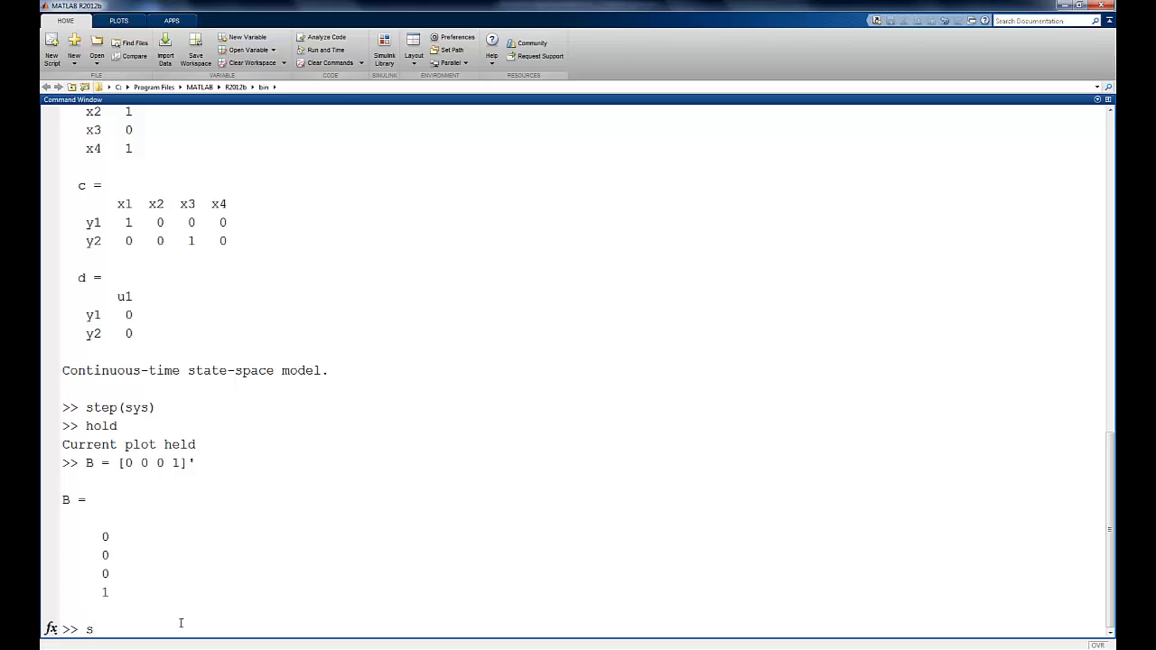
type("ys")
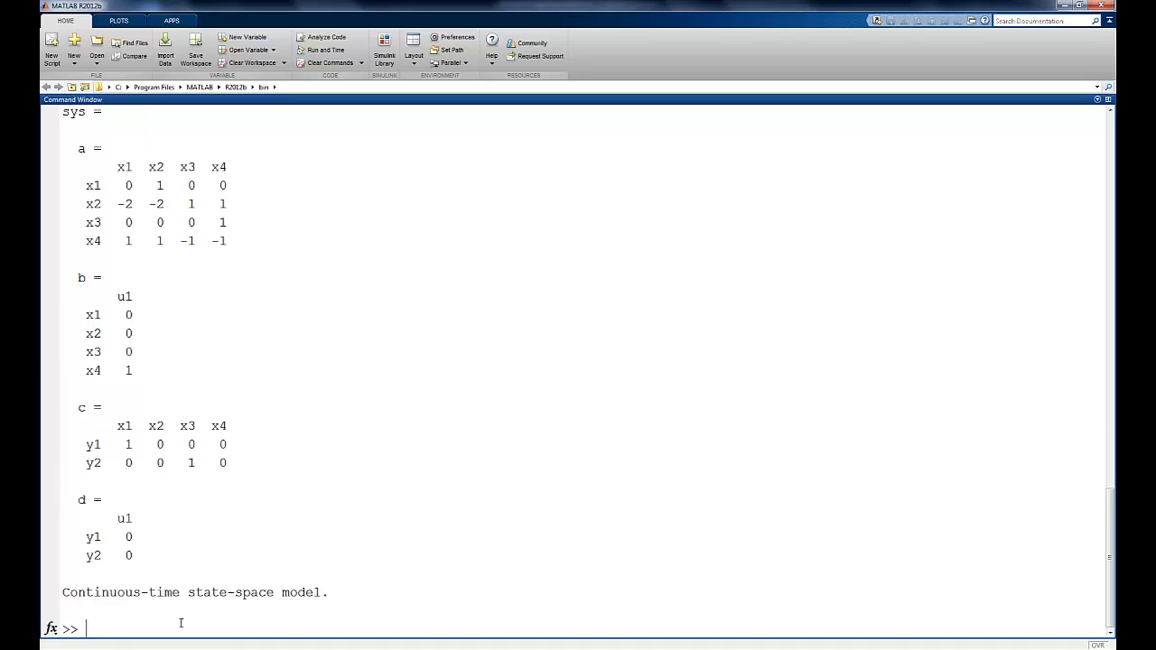
type("step")
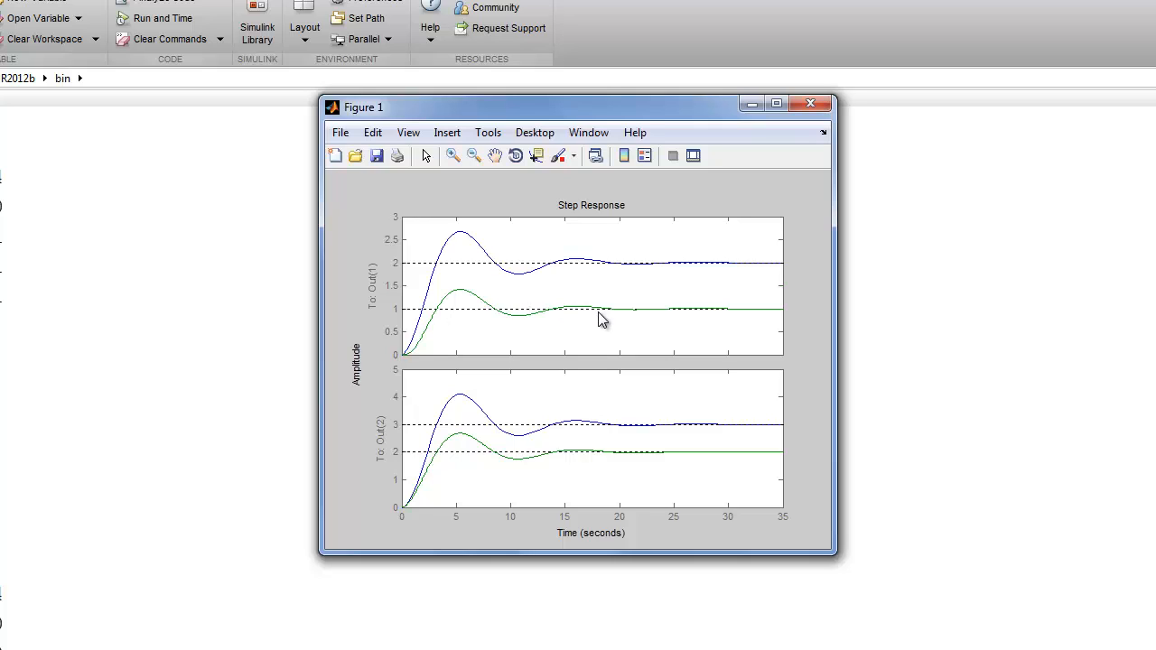
mouse_move(520, 466)
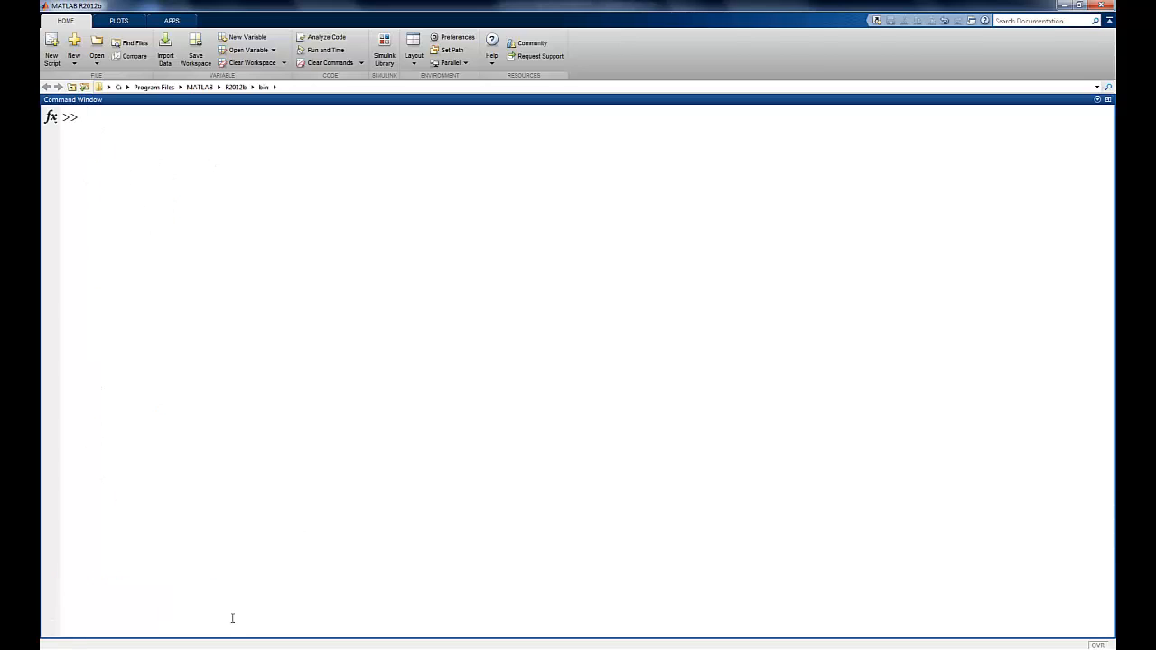
Show the help documentation for the step function and its options.
type("help step")
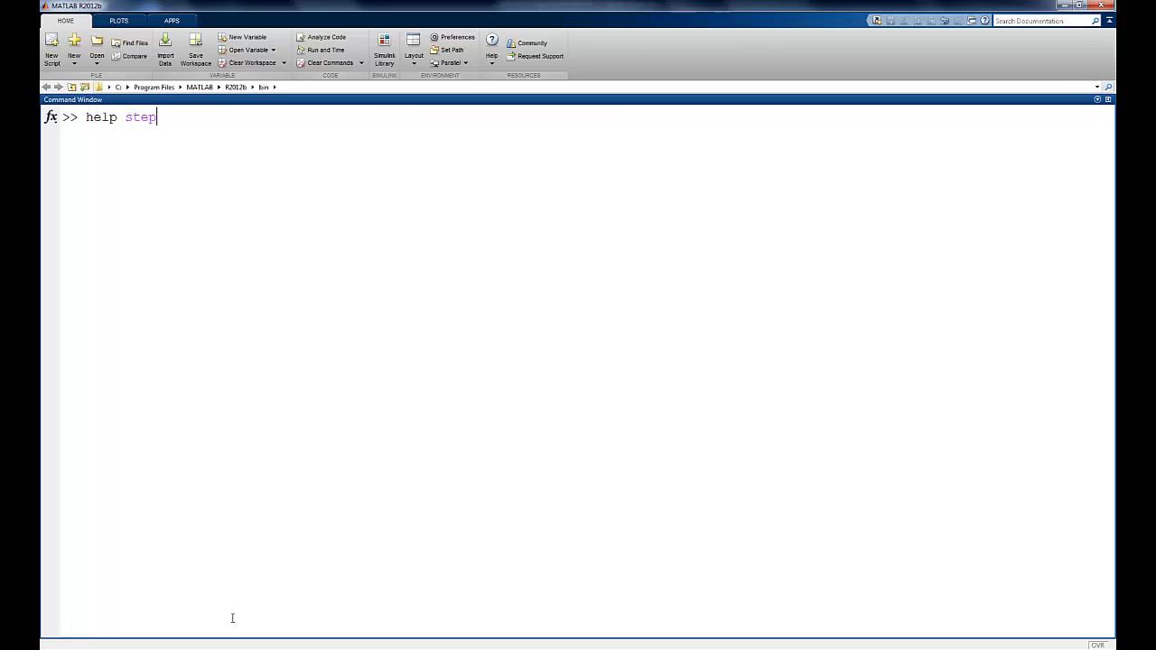
key("enter")
type("opt = s")
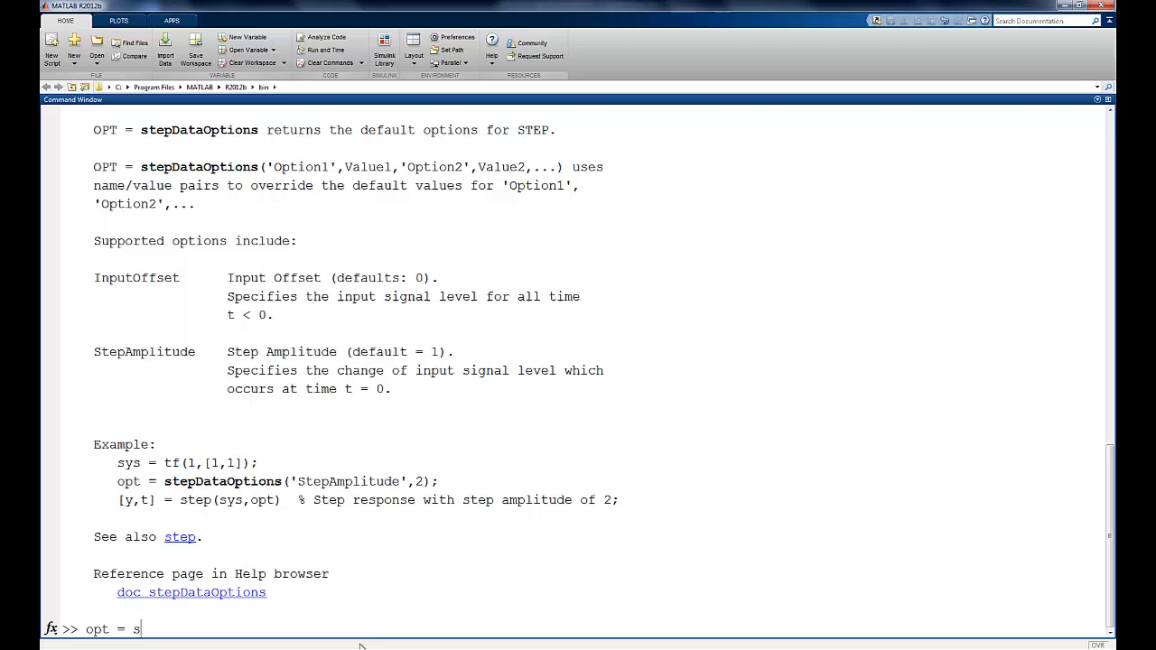
Create opt = stepDataOptions('stepamplitude', 2).
type("tepDataO")
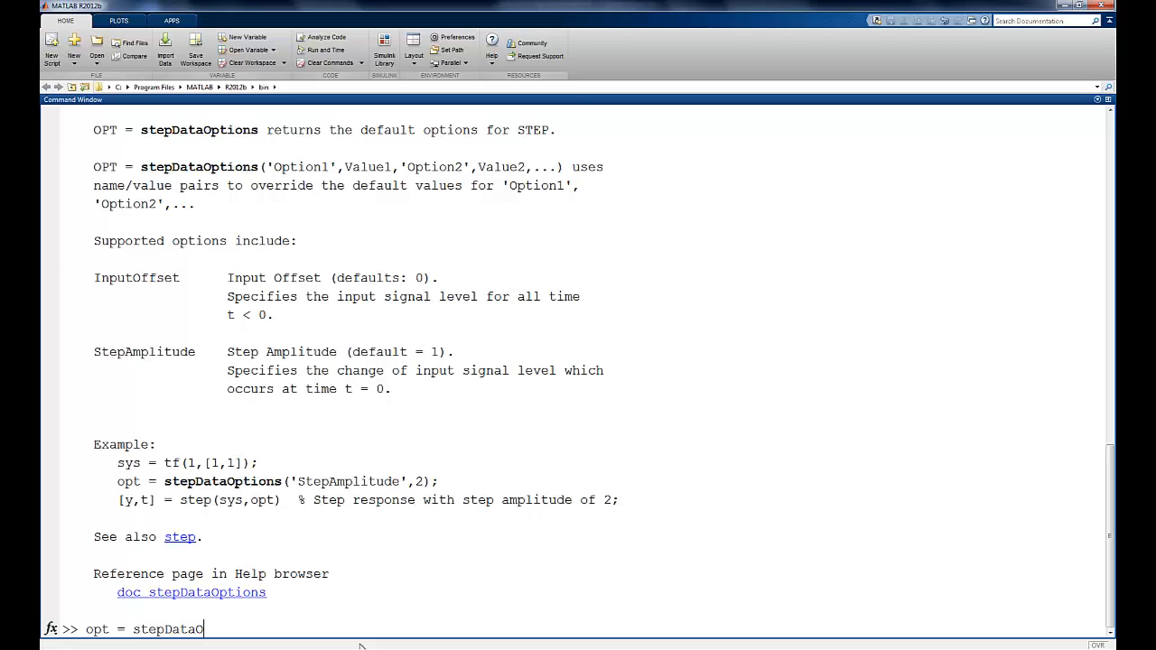
type("ptions('")
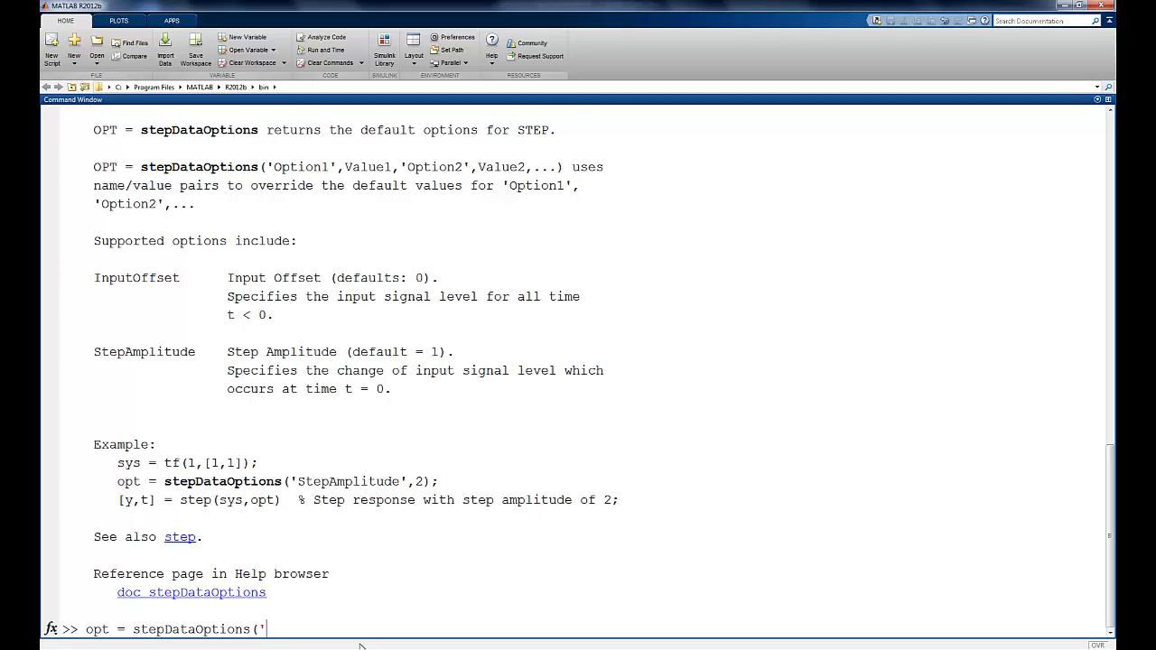
type("step")
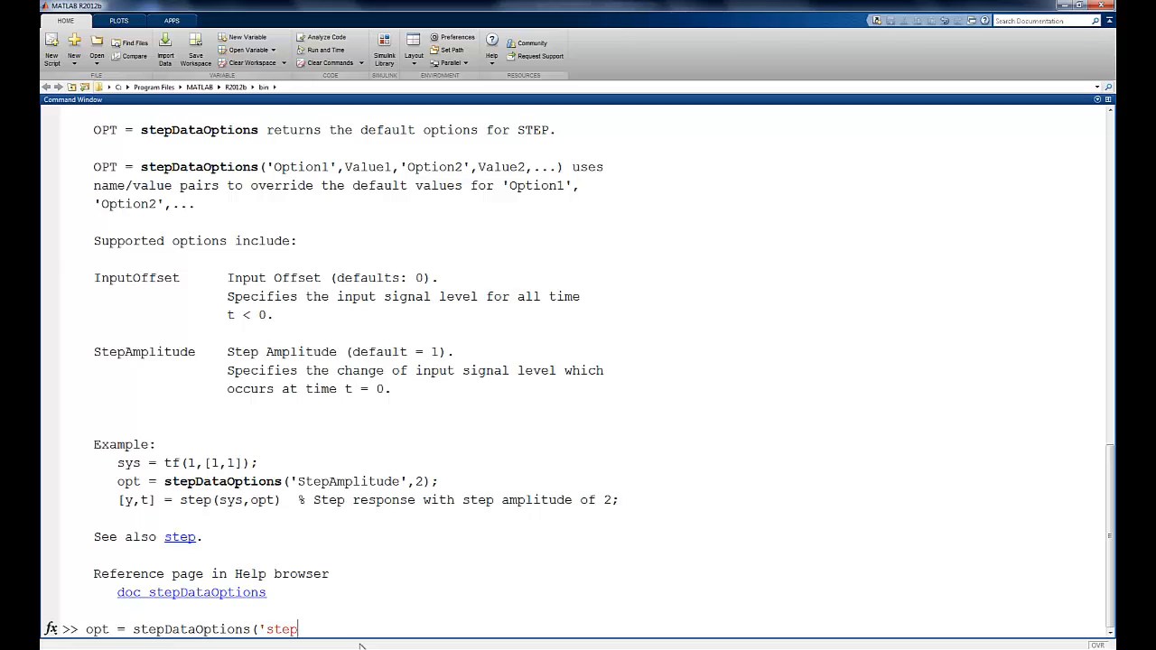
type("amplitude', 2")
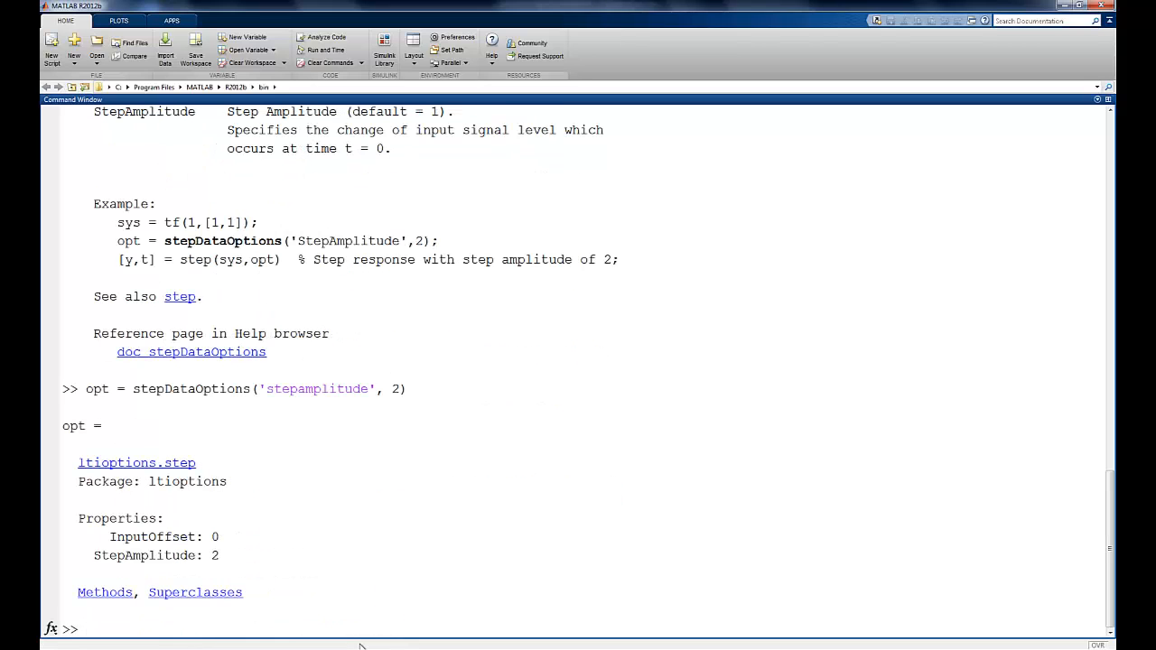
Plot step(sys, opt) to add the doubled-amplitude response to the held figure.
type("s")
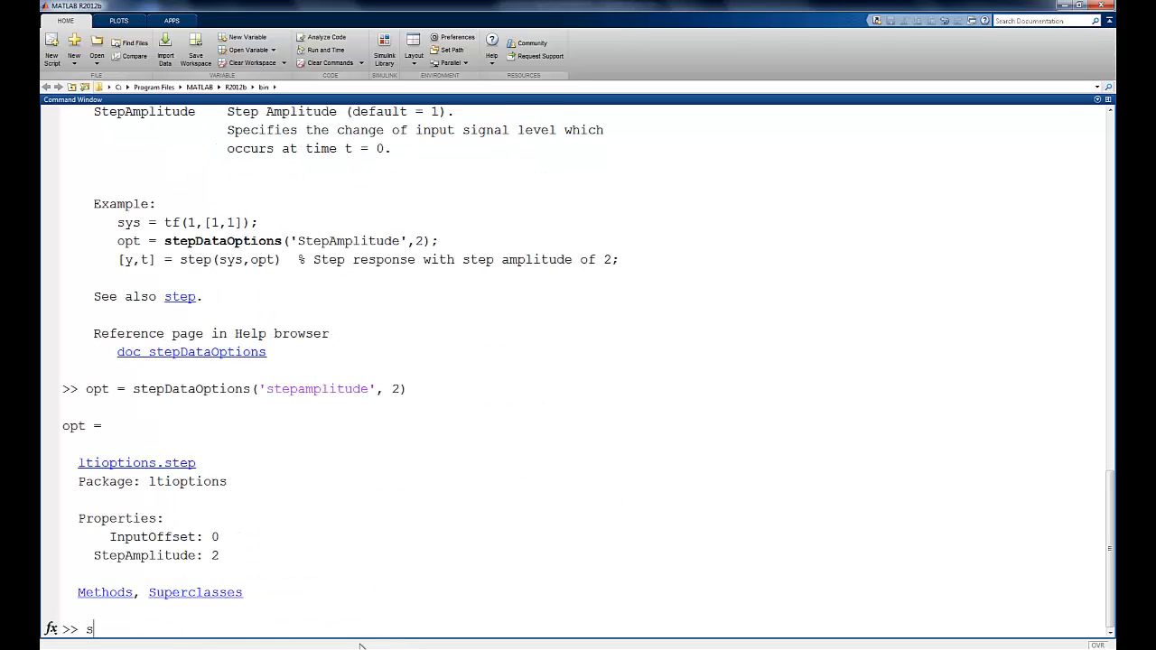
type("tep(sys, o")
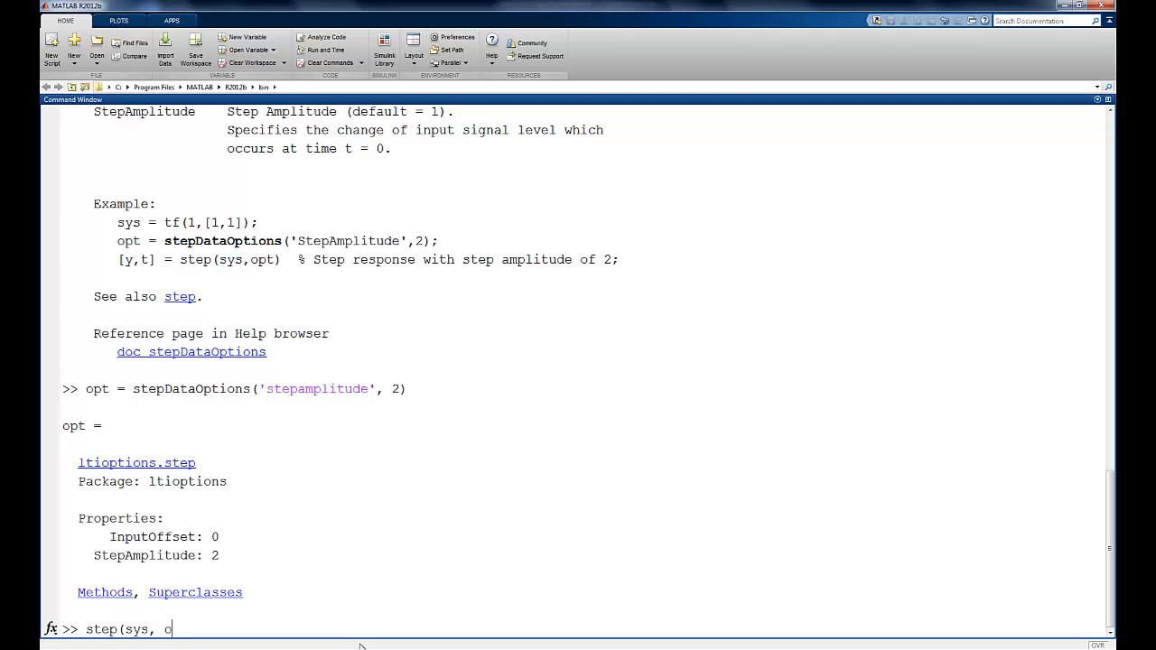
type("pt)")
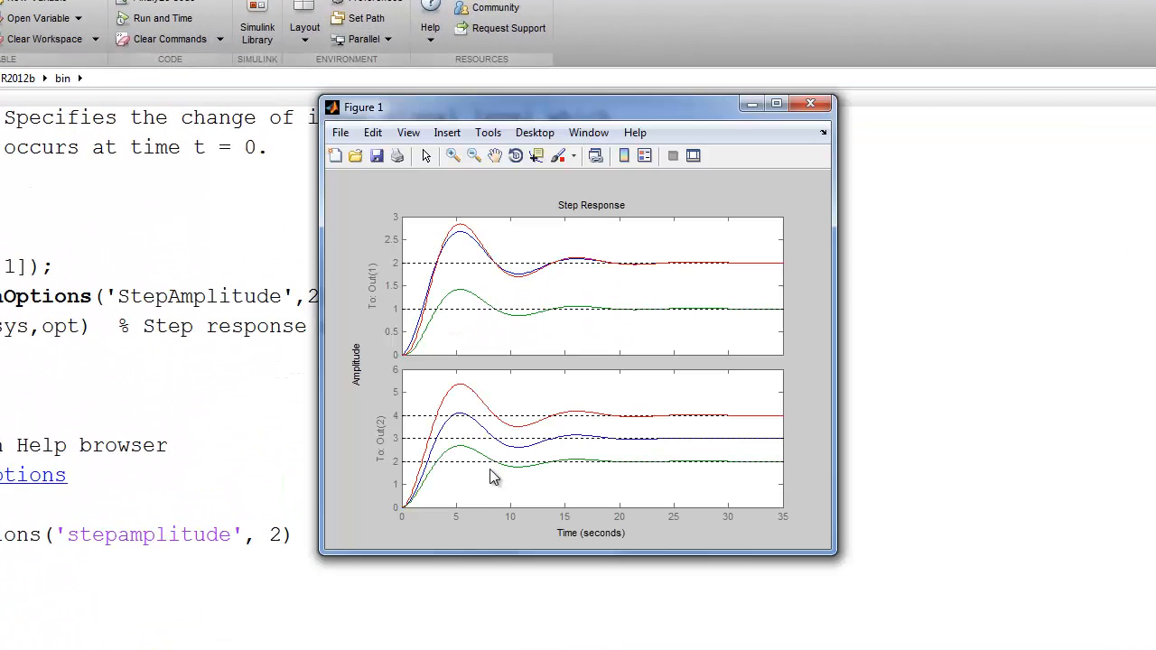
mouse_move(424, 452)
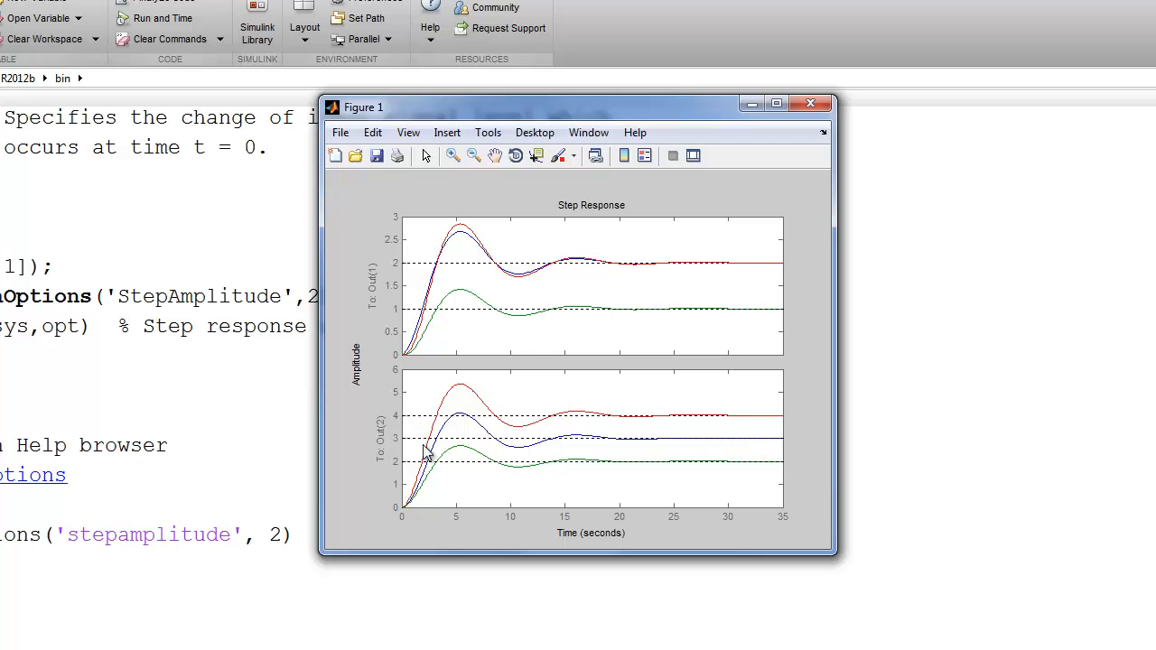
mouse_move(564, 425)
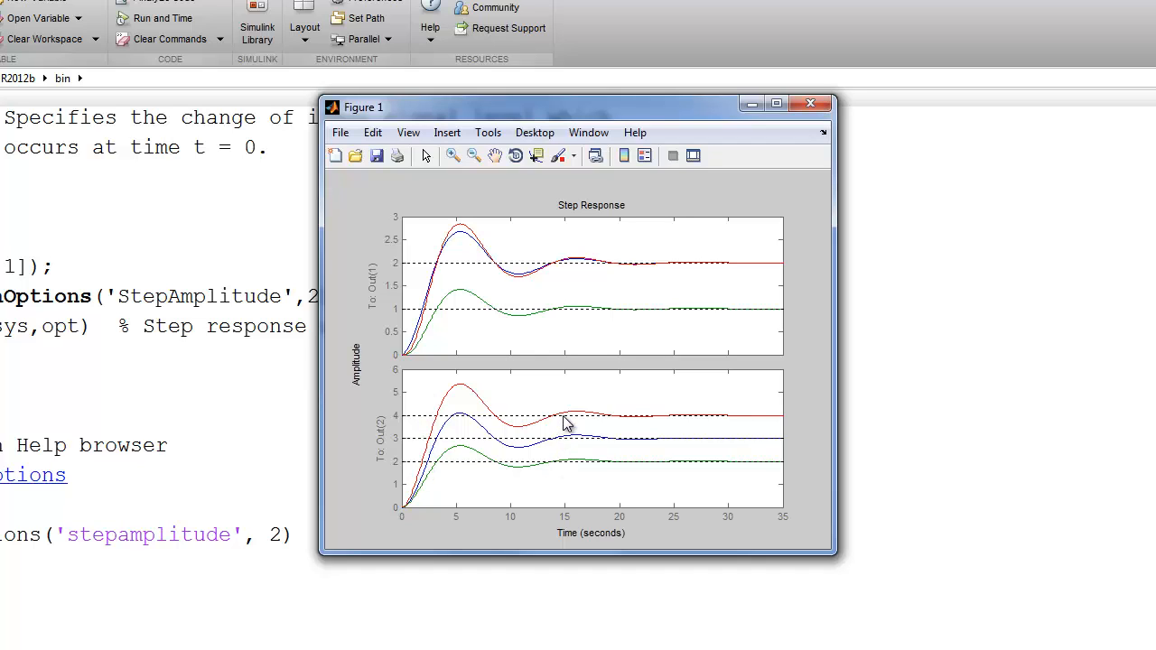
mouse_move(643, 441)
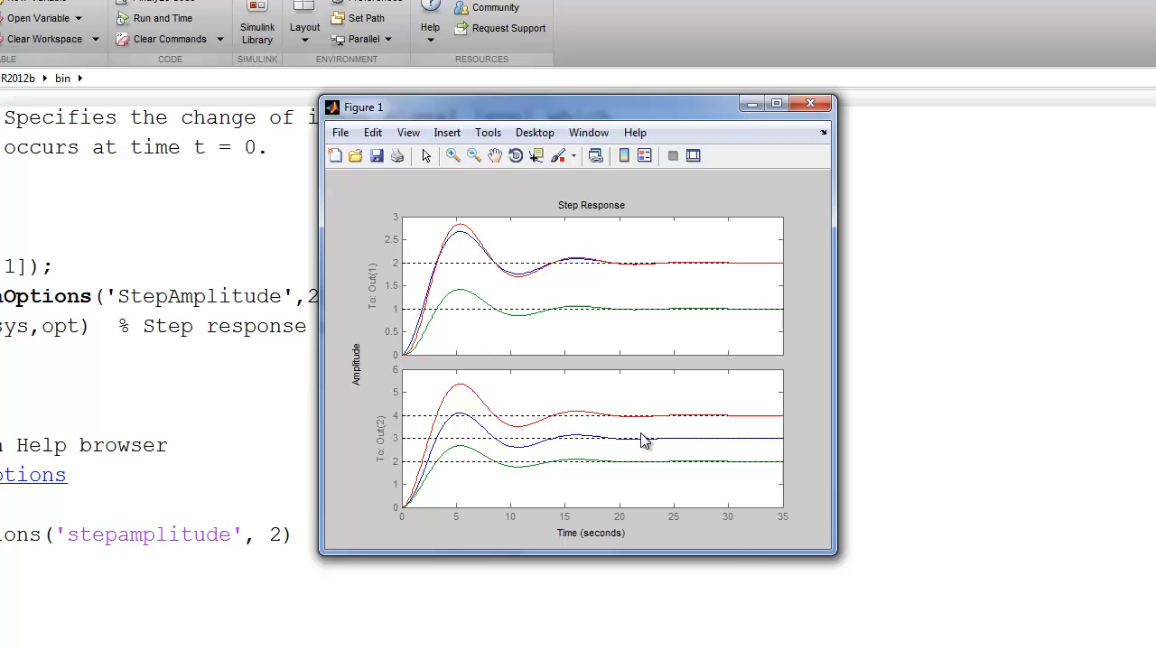
mouse_move(416, 293)
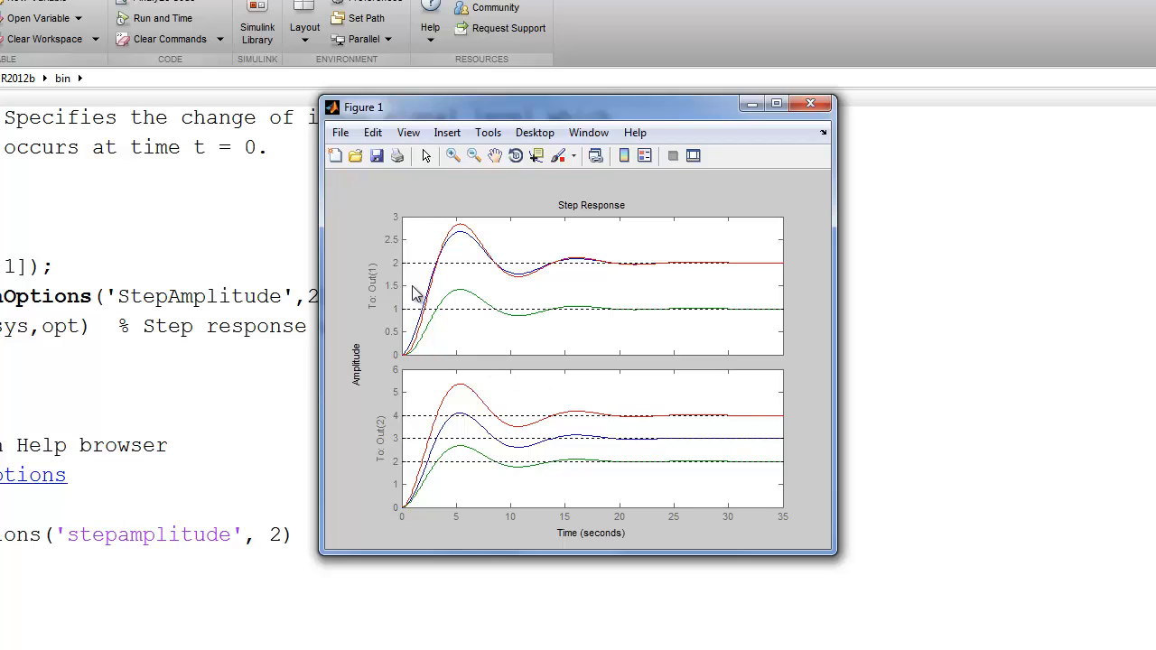
mouse_move(409, 271)
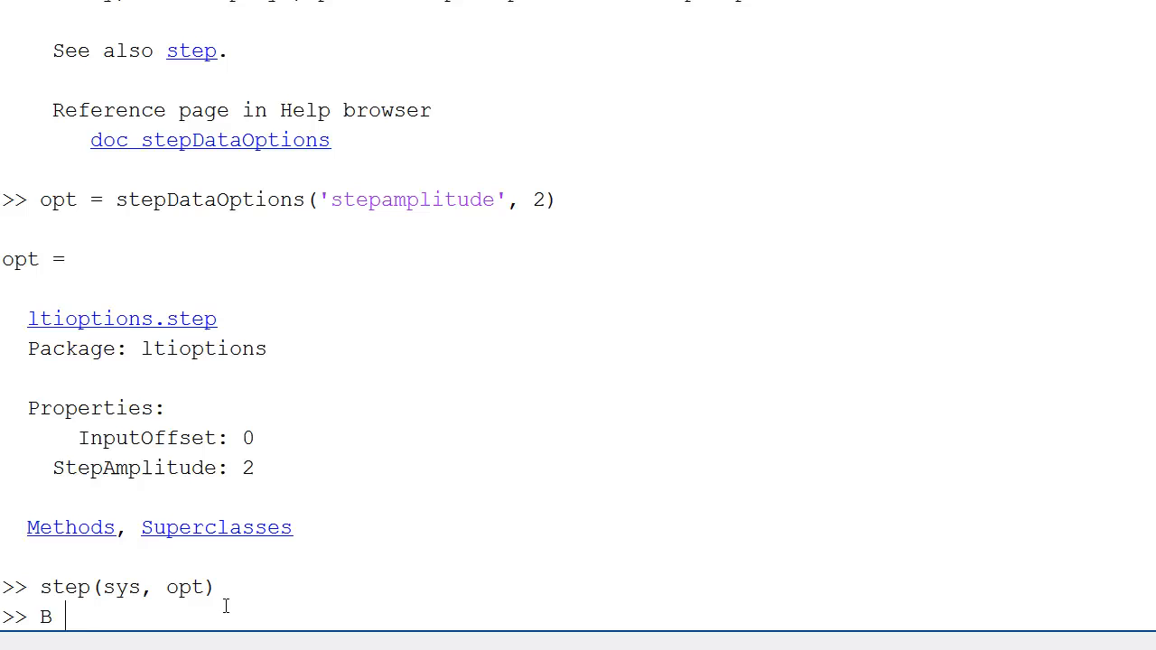
Set B = [0 1 0 1]', rebuild sys = ss(A,B,C,D) and plot step(sys, opt) again.
type("= [0 1 0 1]'")
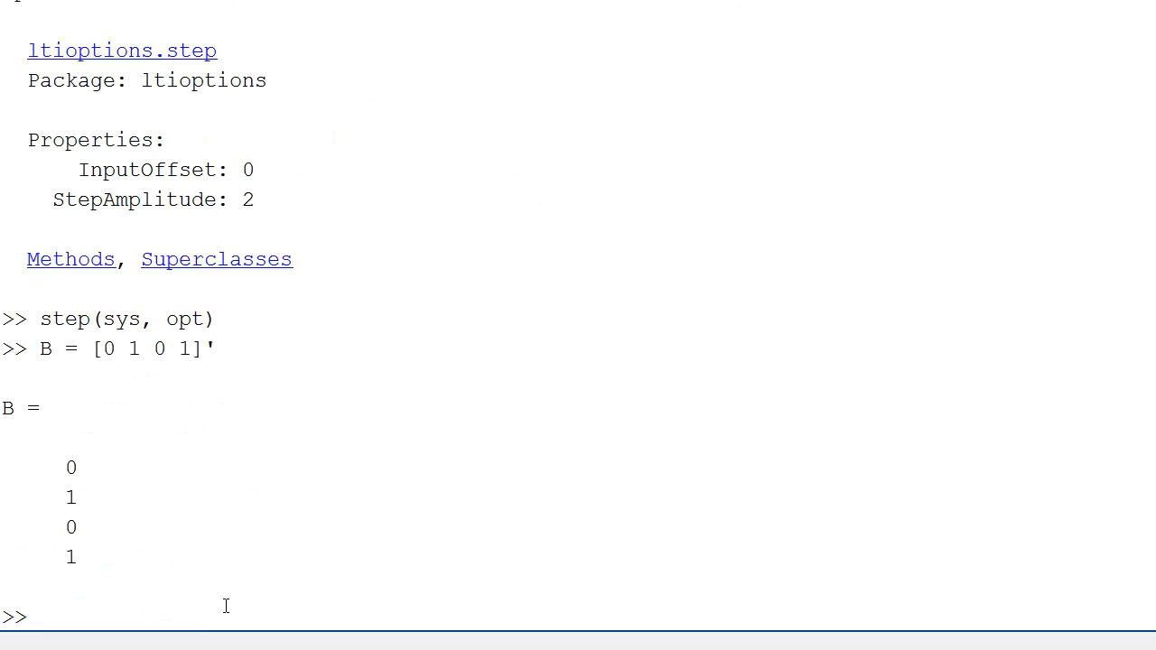
type("sys = ss(A,B,C,D)")
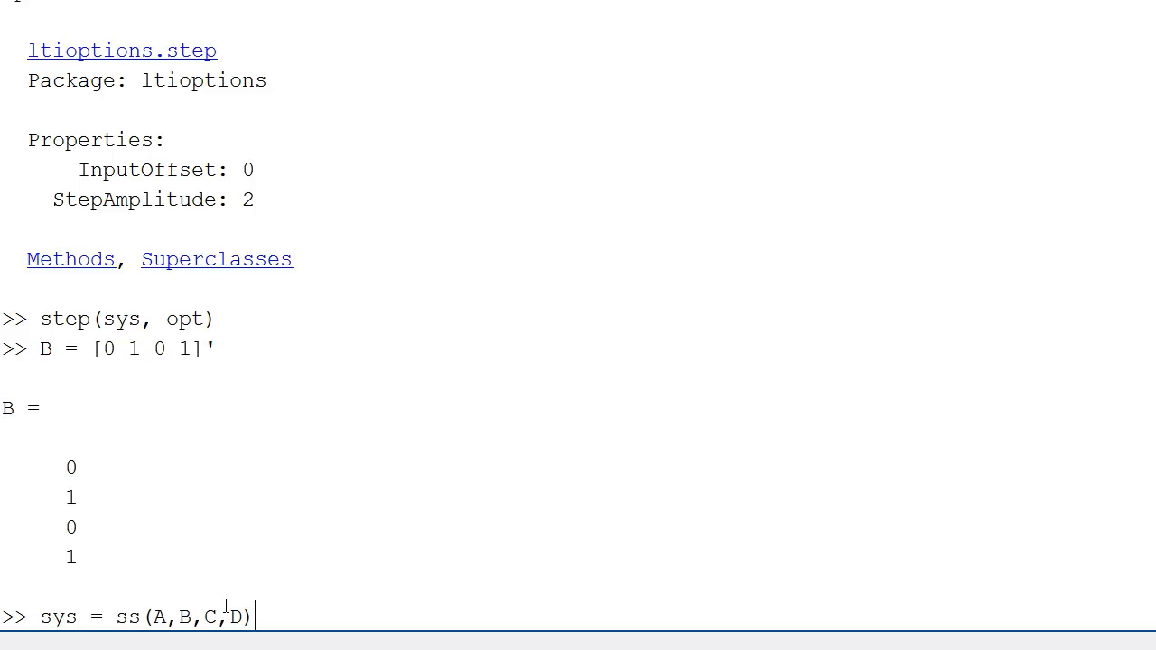
type("ste")
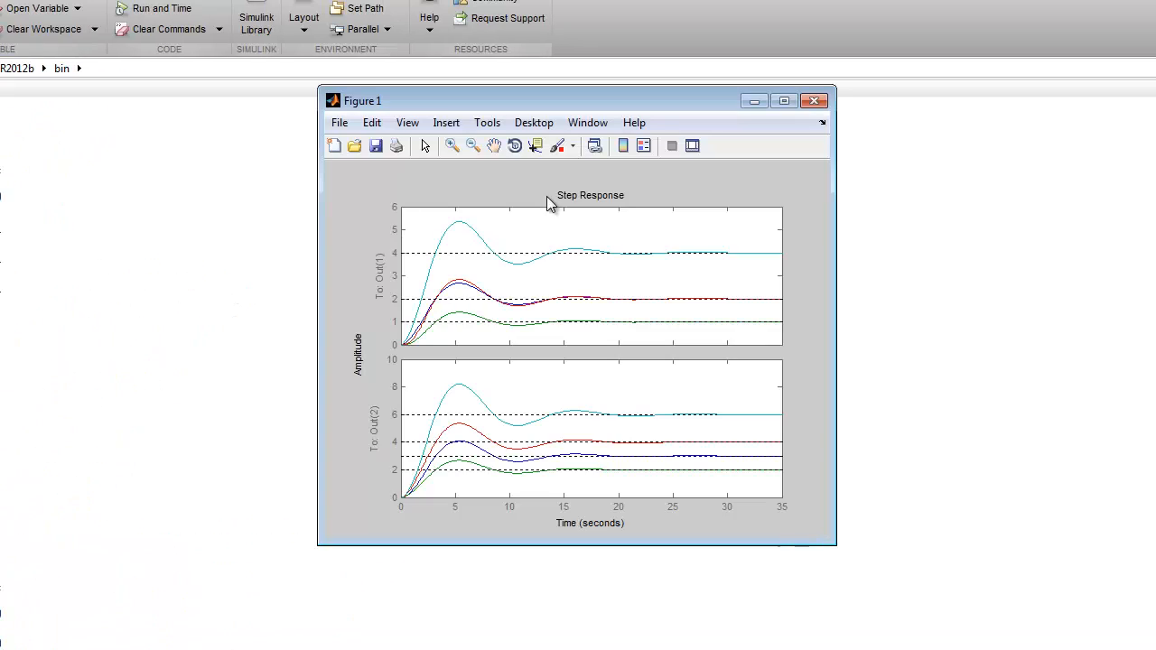
mouse_move(636, 262)
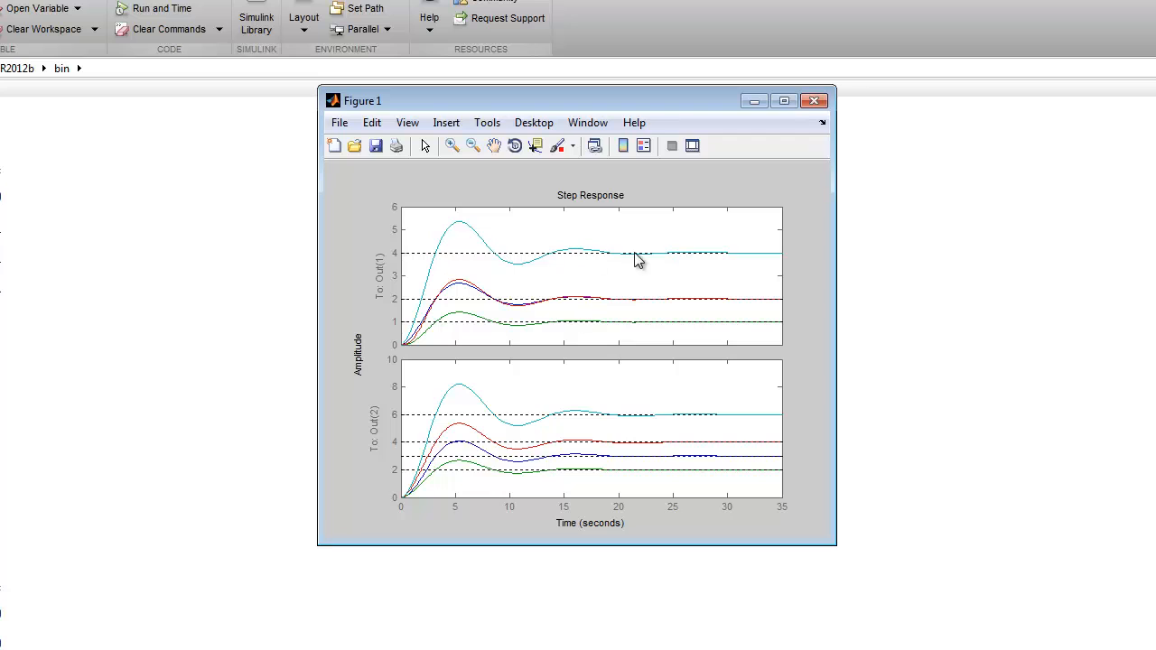
mouse_move(539, 316)
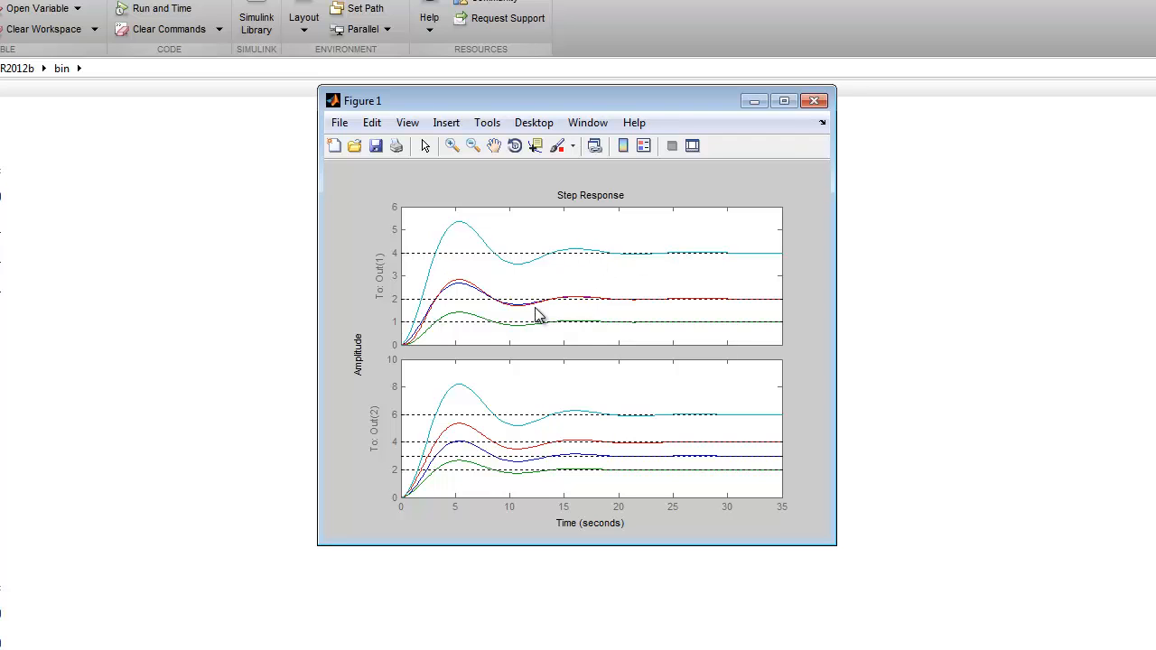
mouse_move(542, 433)
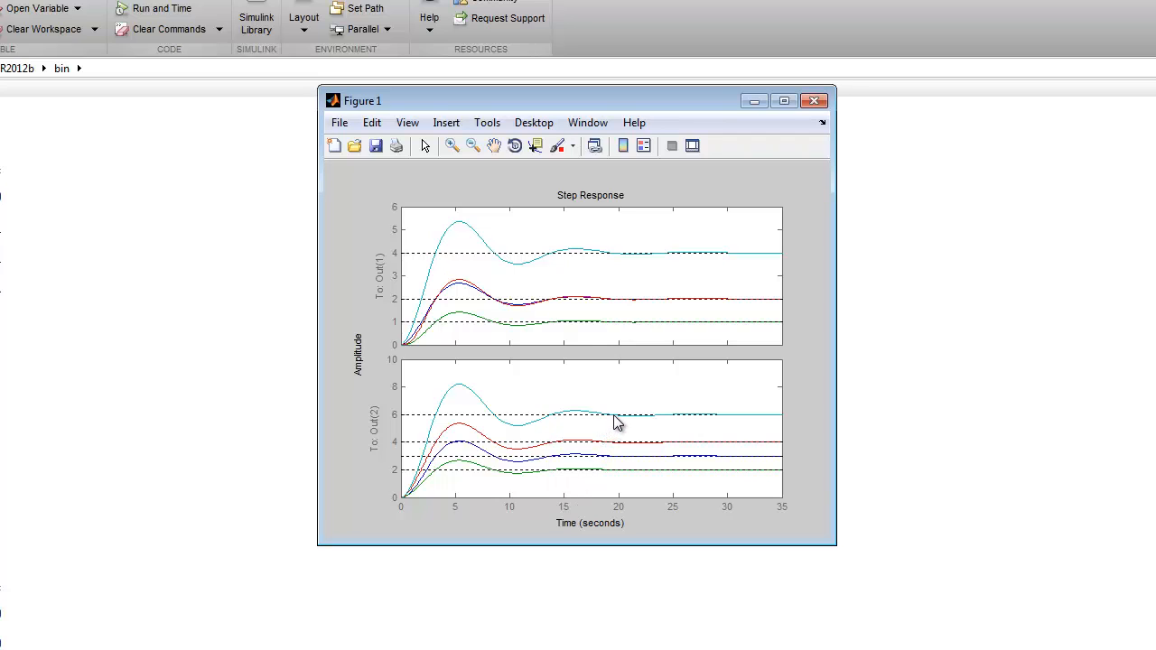
mouse_move(624, 266)
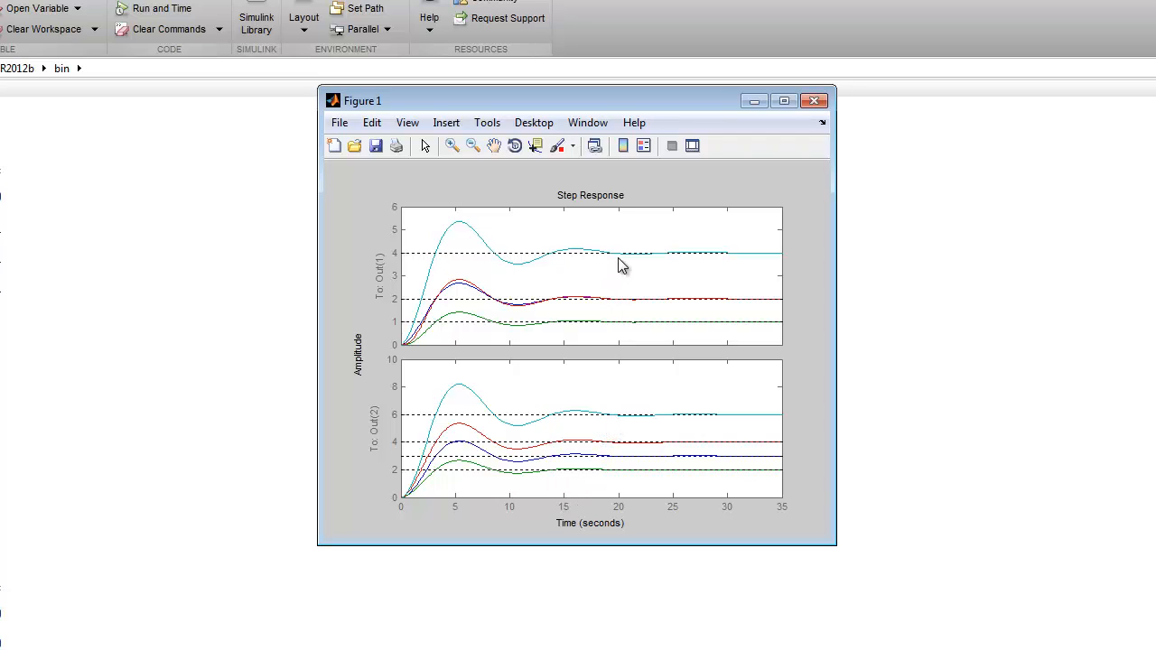
mouse_move(659, 262)
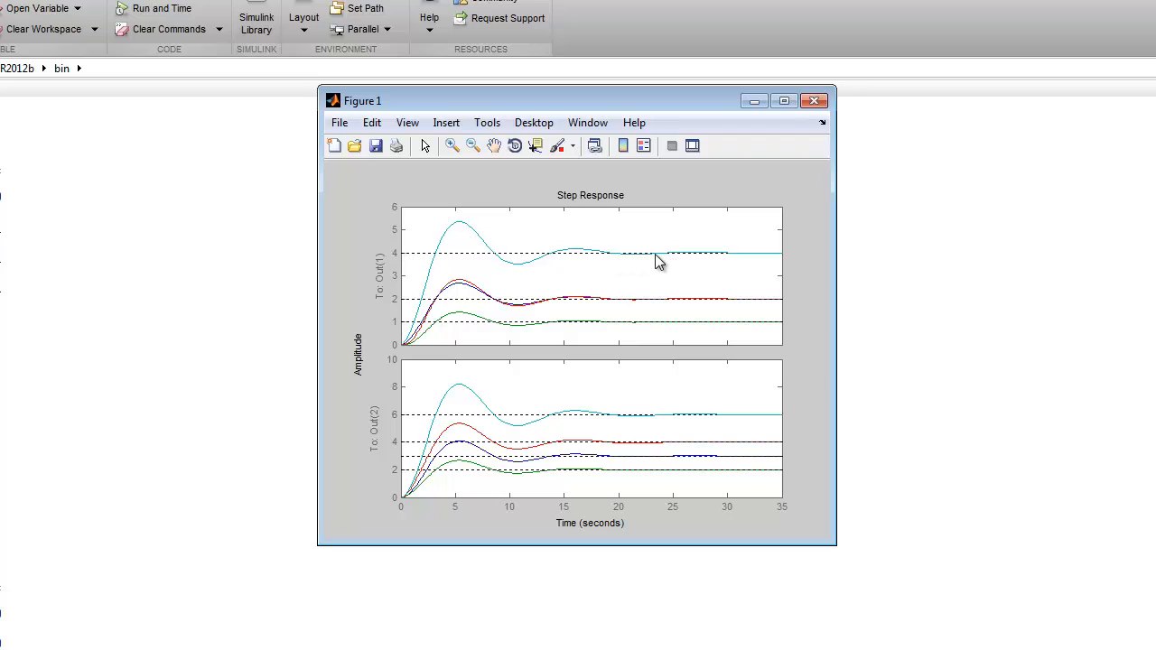
mouse_move(663, 311)
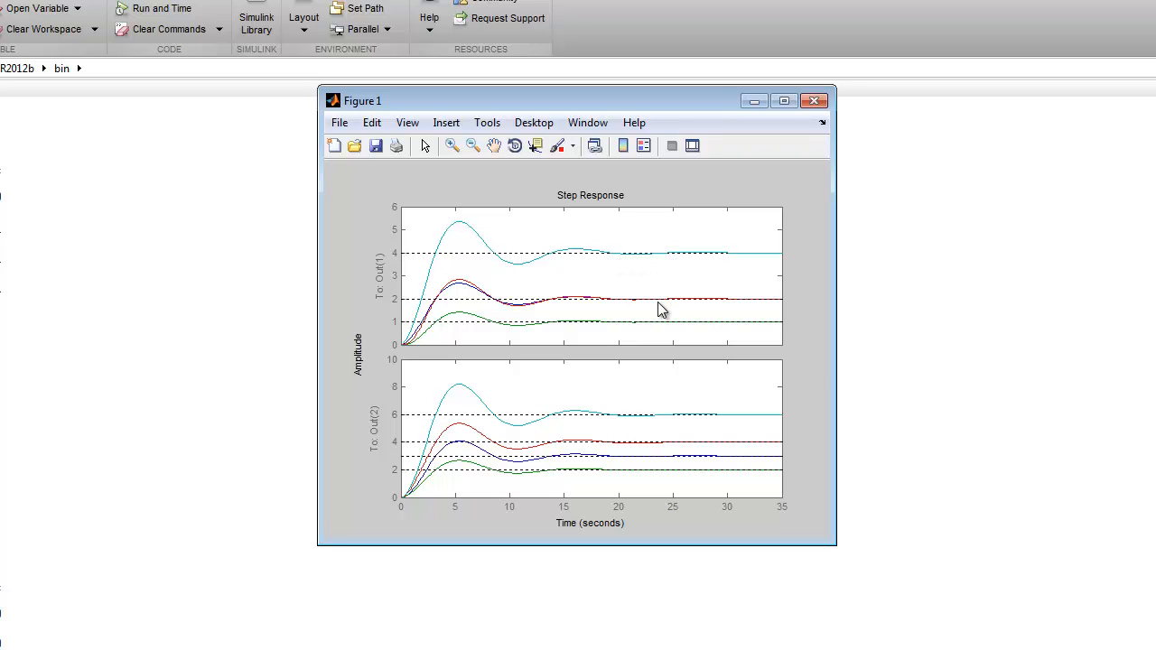
mouse_move(578, 495)
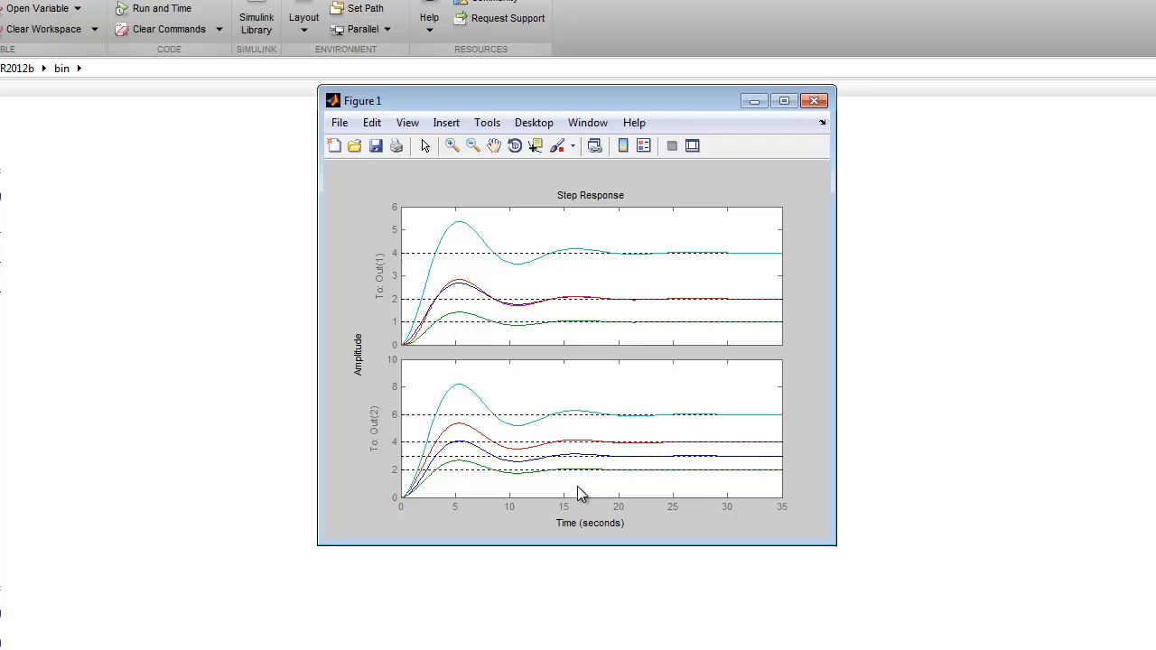
mouse_move(587, 463)
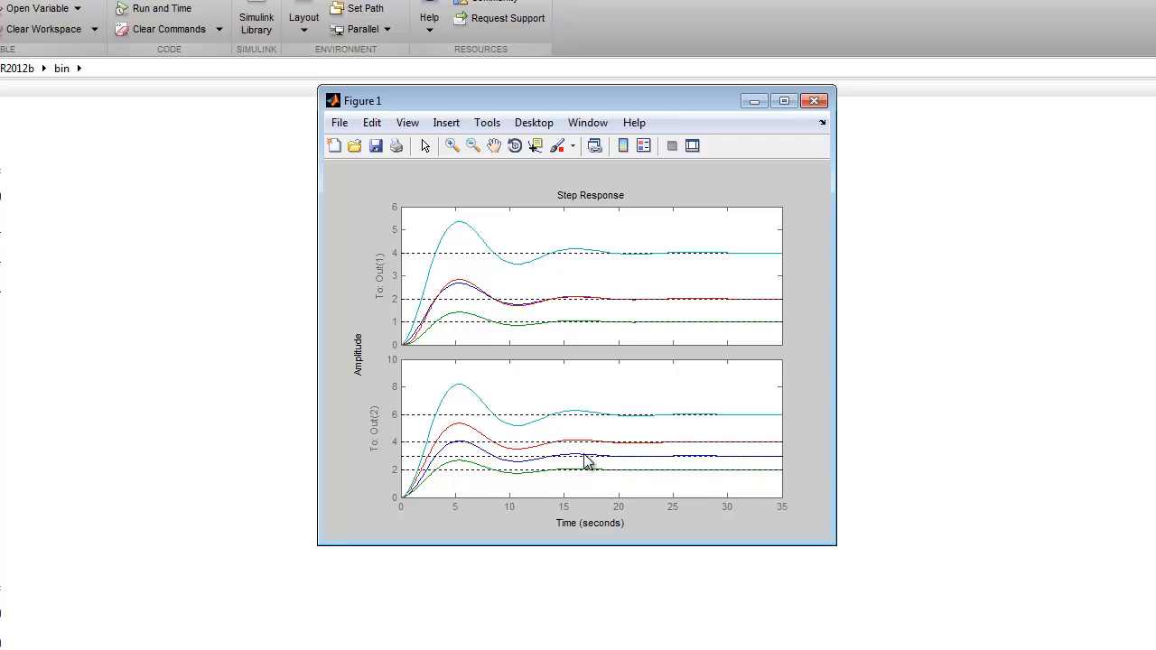
mouse_move(503, 289)
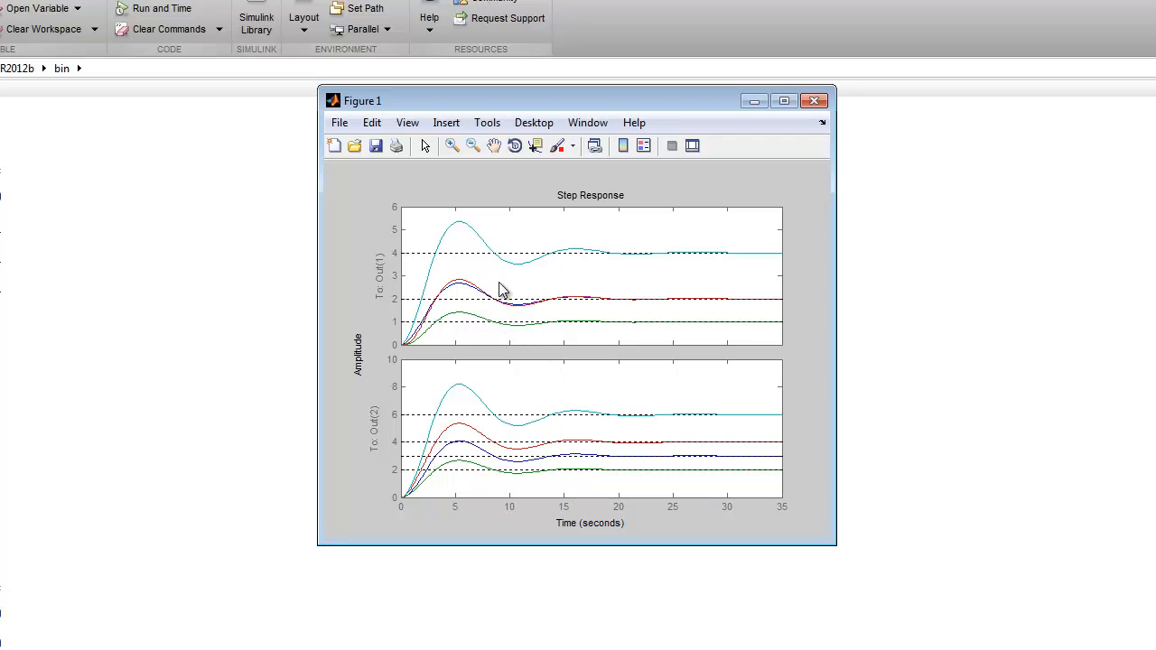
mouse_move(509, 253)
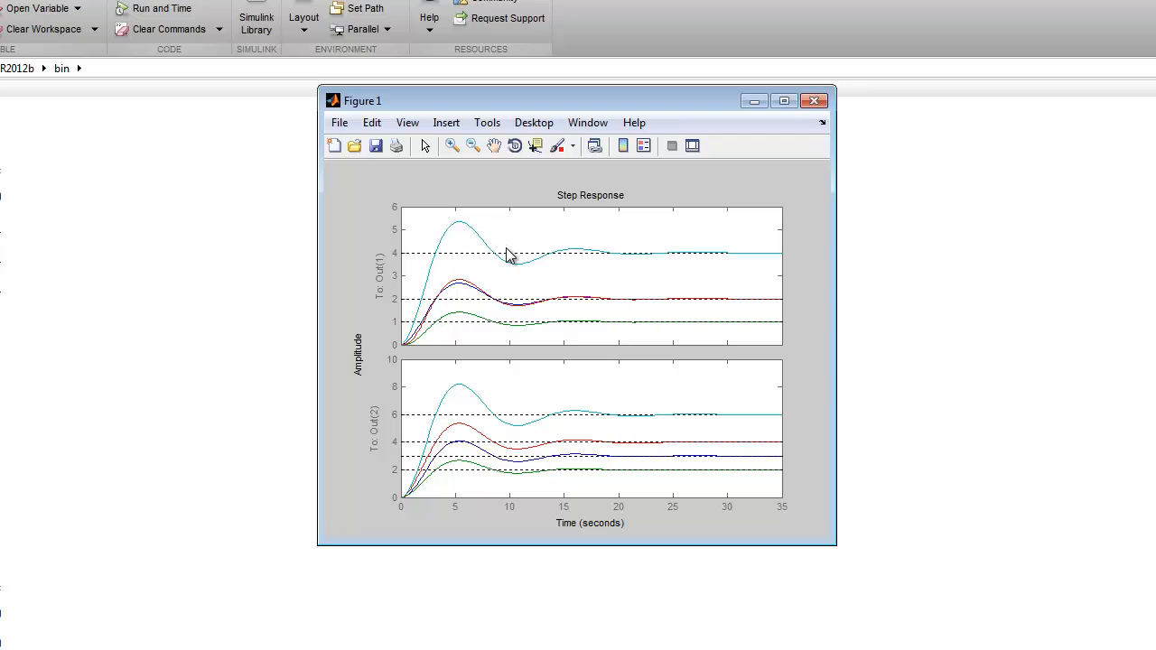
mouse_move(631, 256)
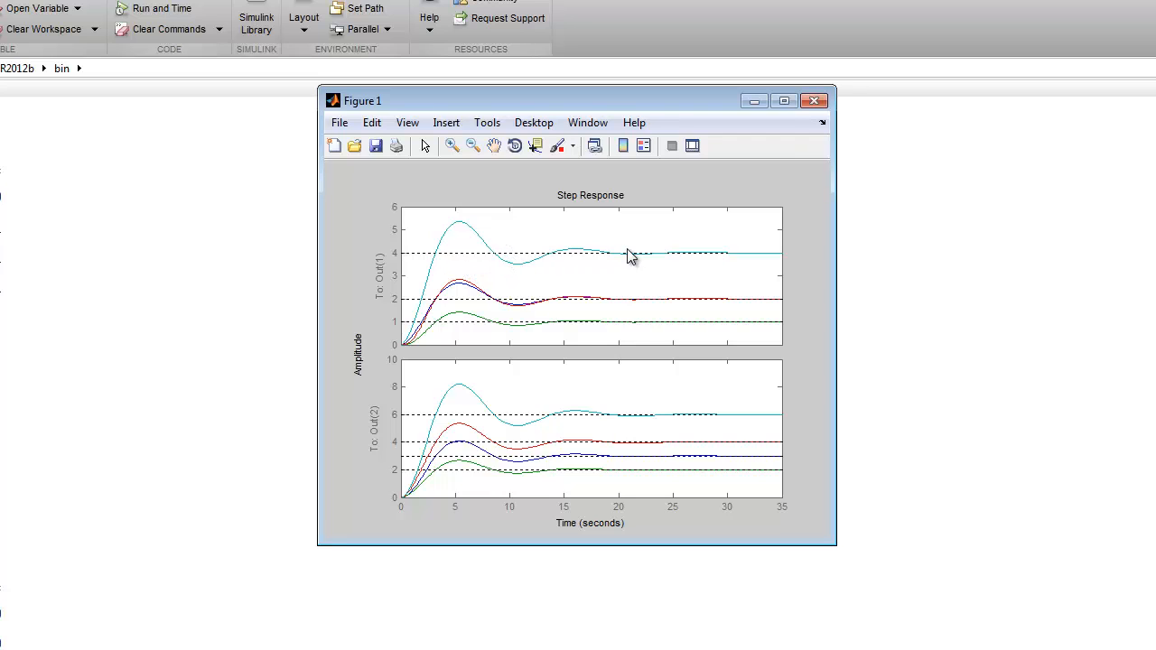
mouse_move(575, 264)
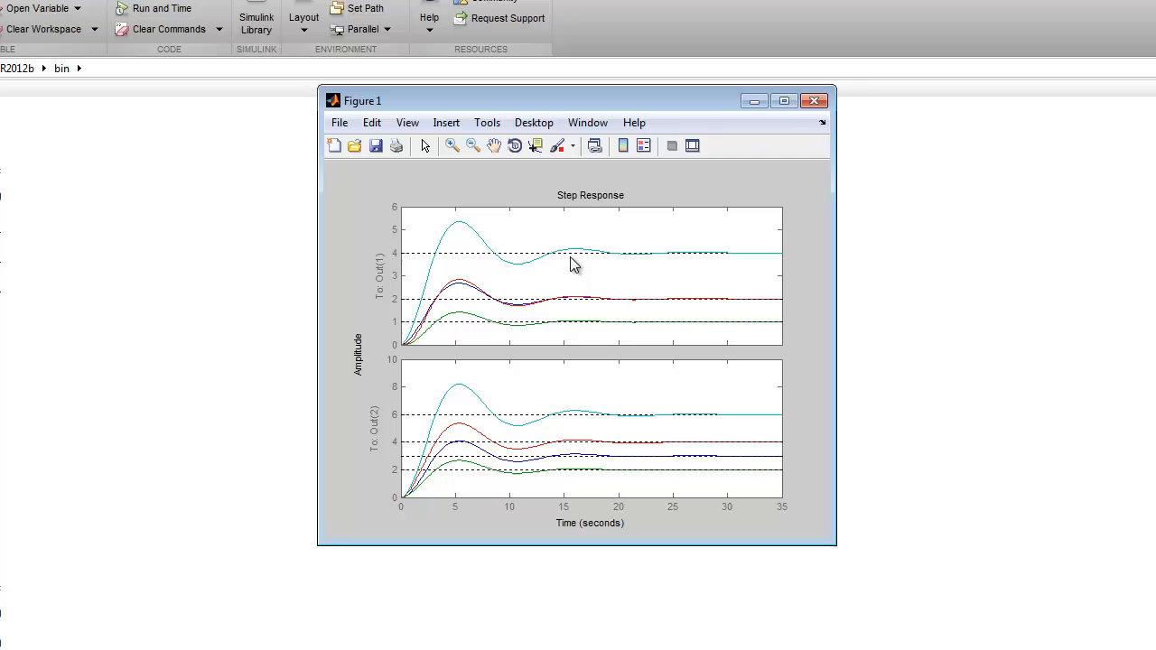
mouse_move(569, 280)
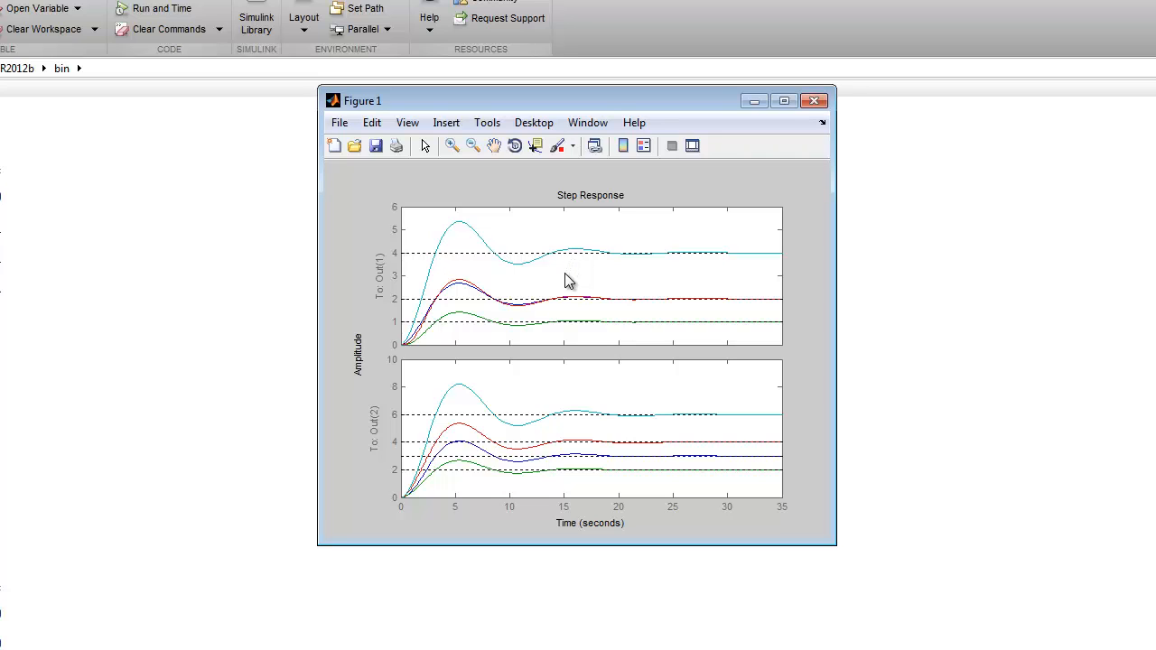
mouse_move(589, 445)
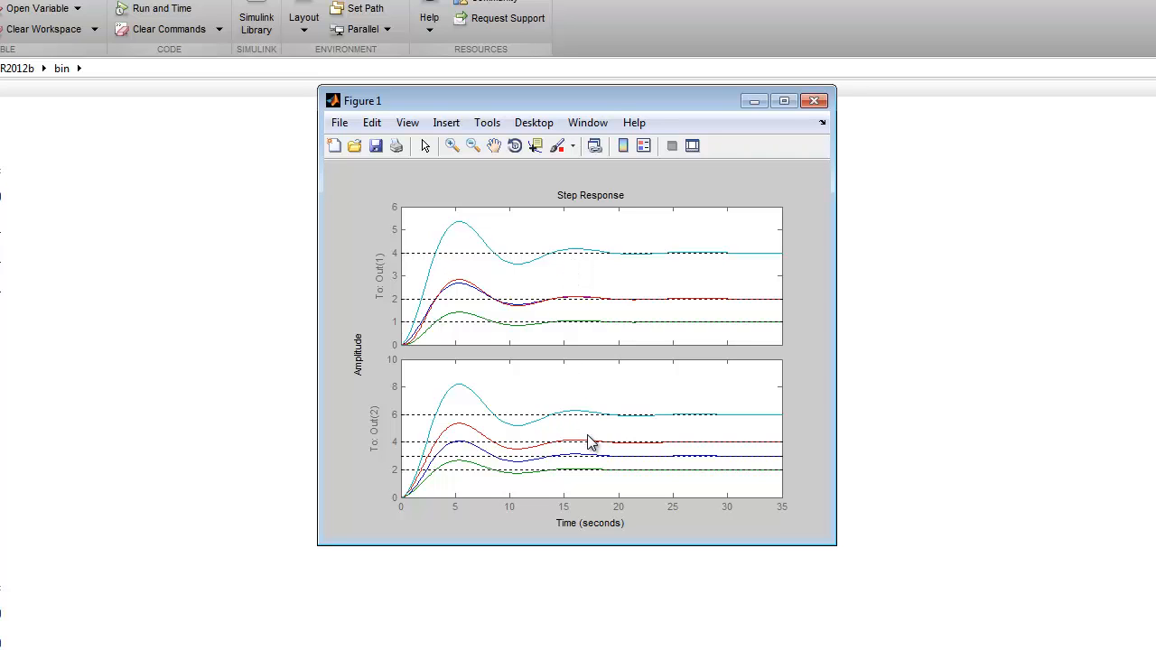
mouse_move(517, 361)
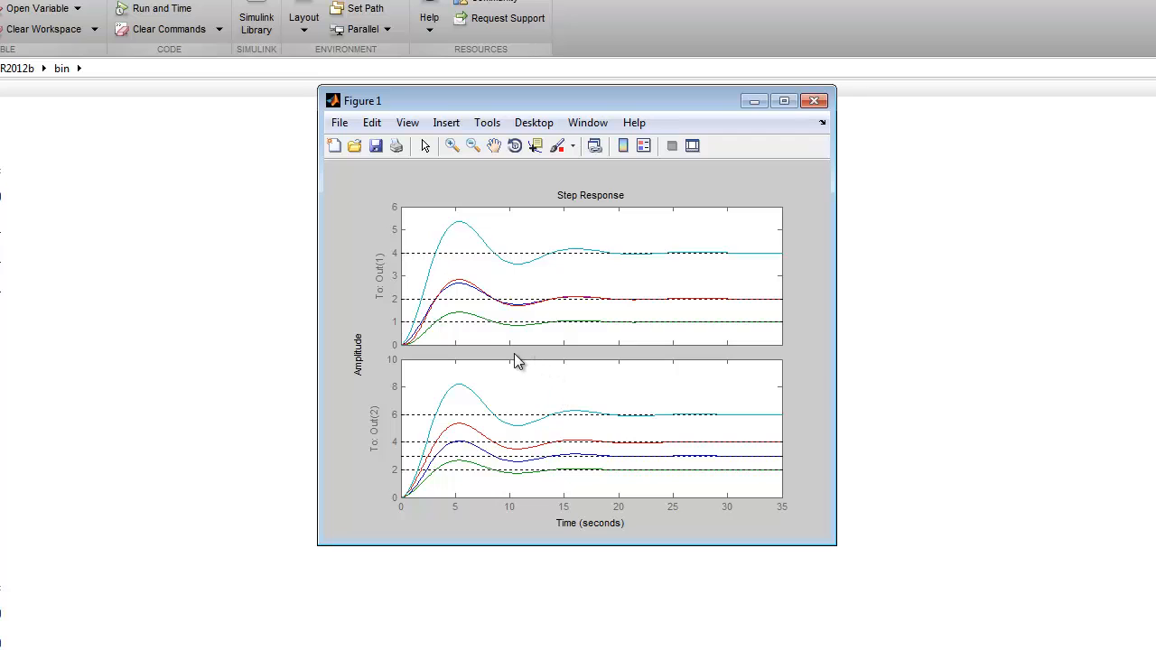
mouse_move(495, 362)
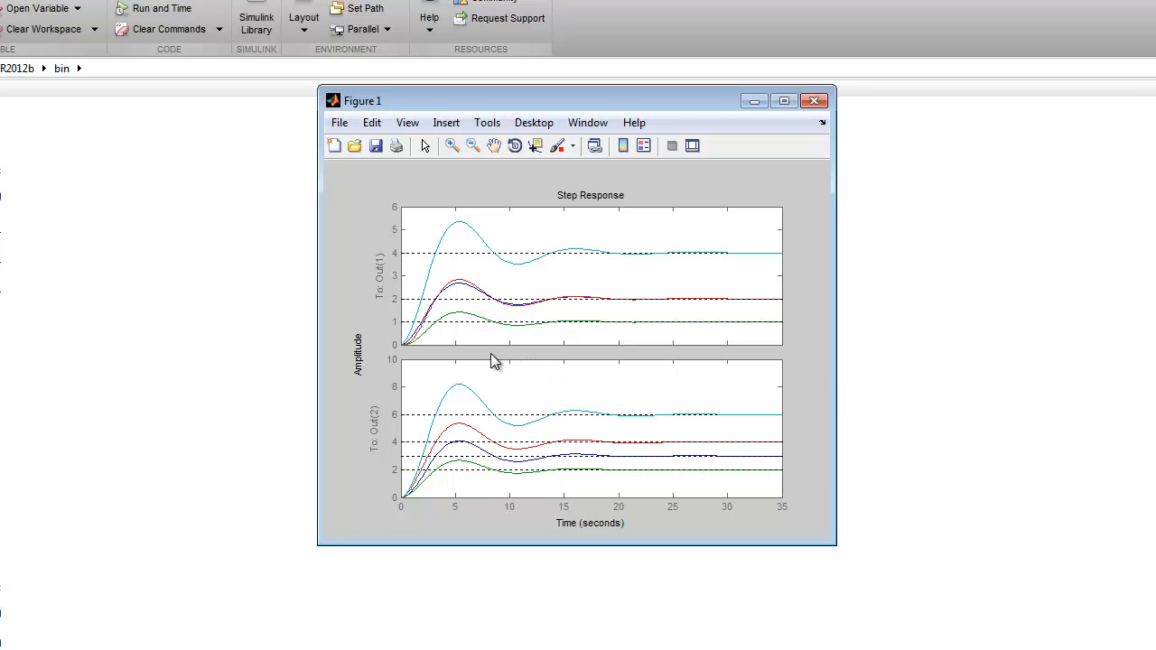
mouse_move(416, 132)
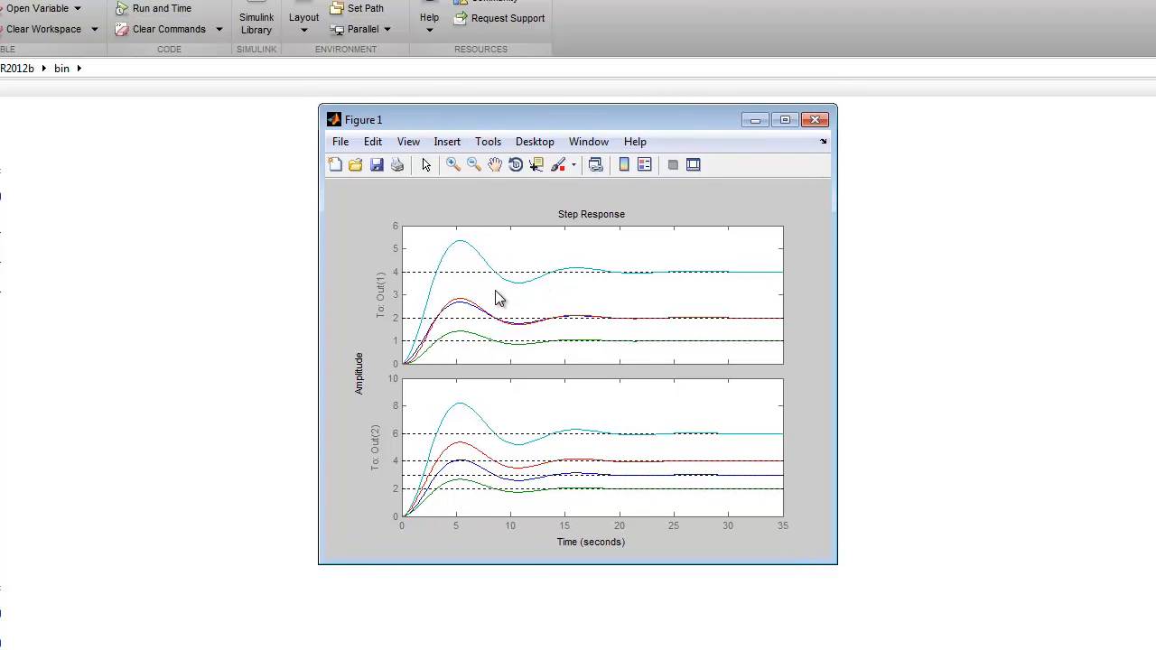
mouse_move(469, 269)
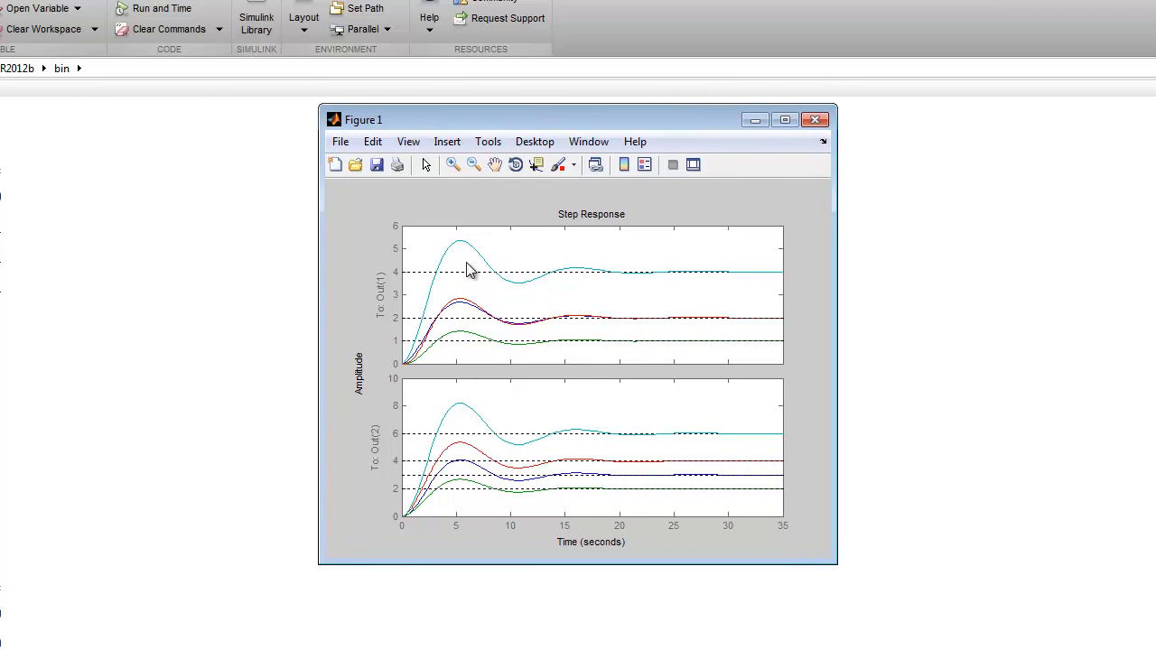
mouse_move(575, 282)
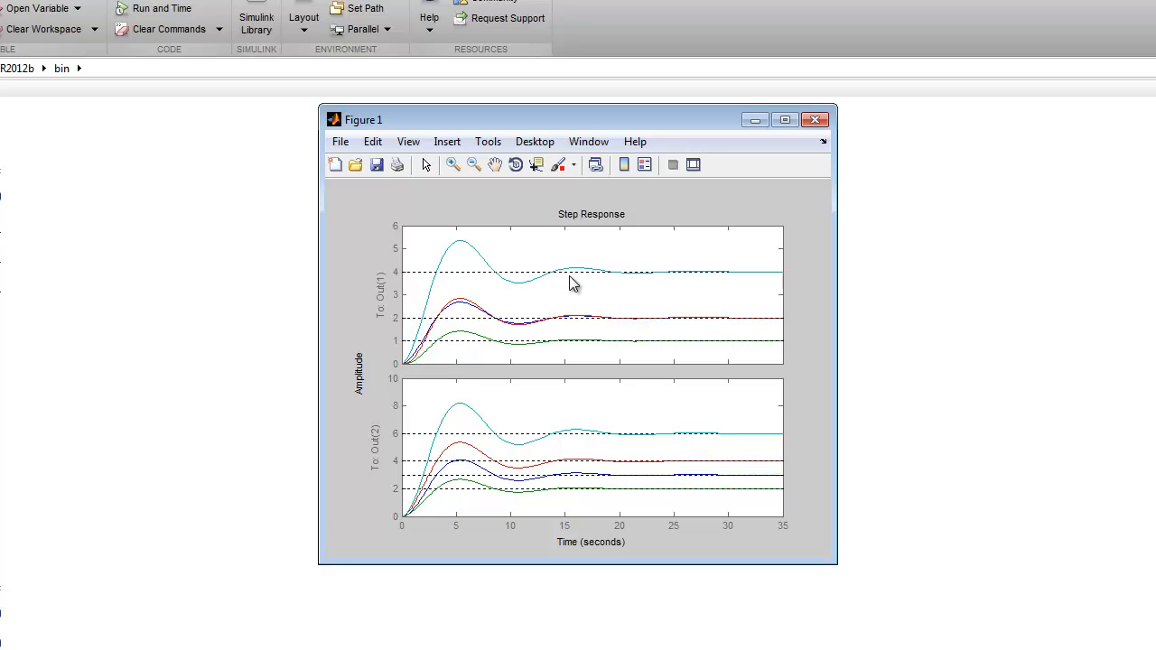
mouse_move(582, 278)
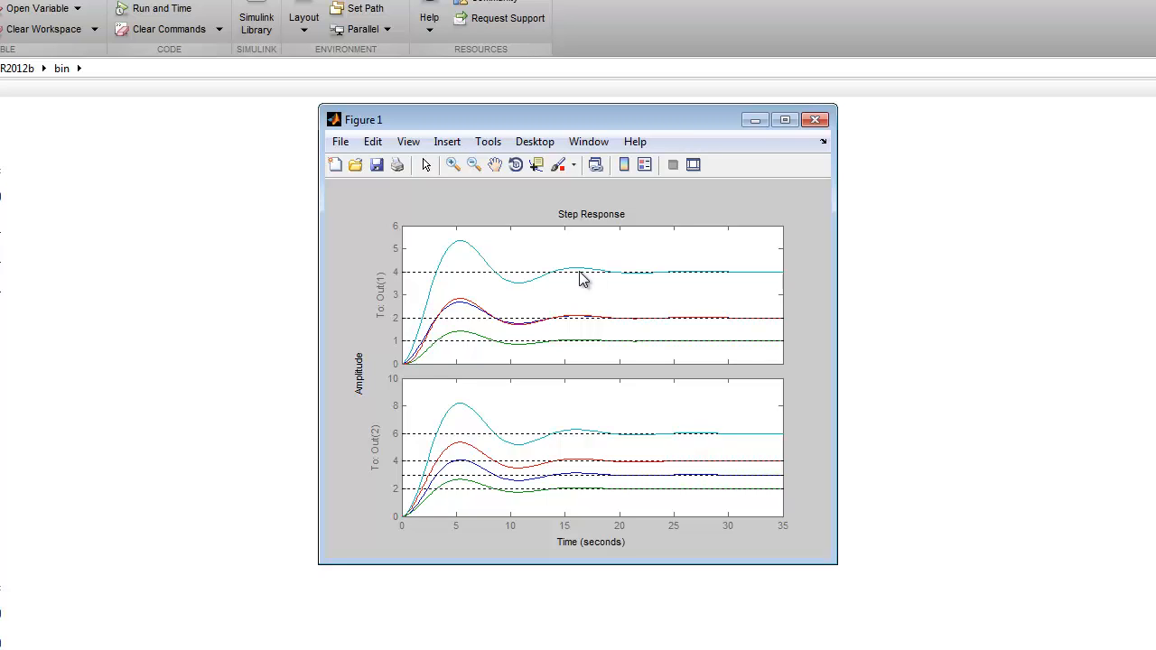
mouse_move(585, 285)
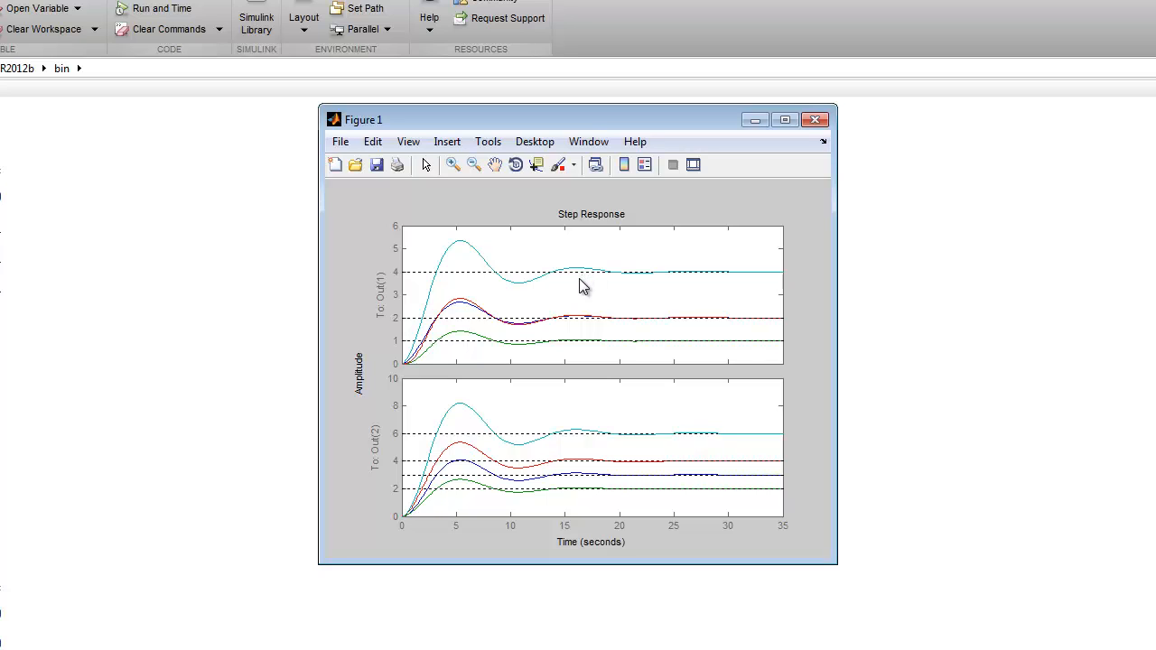
mouse_move(578, 132)
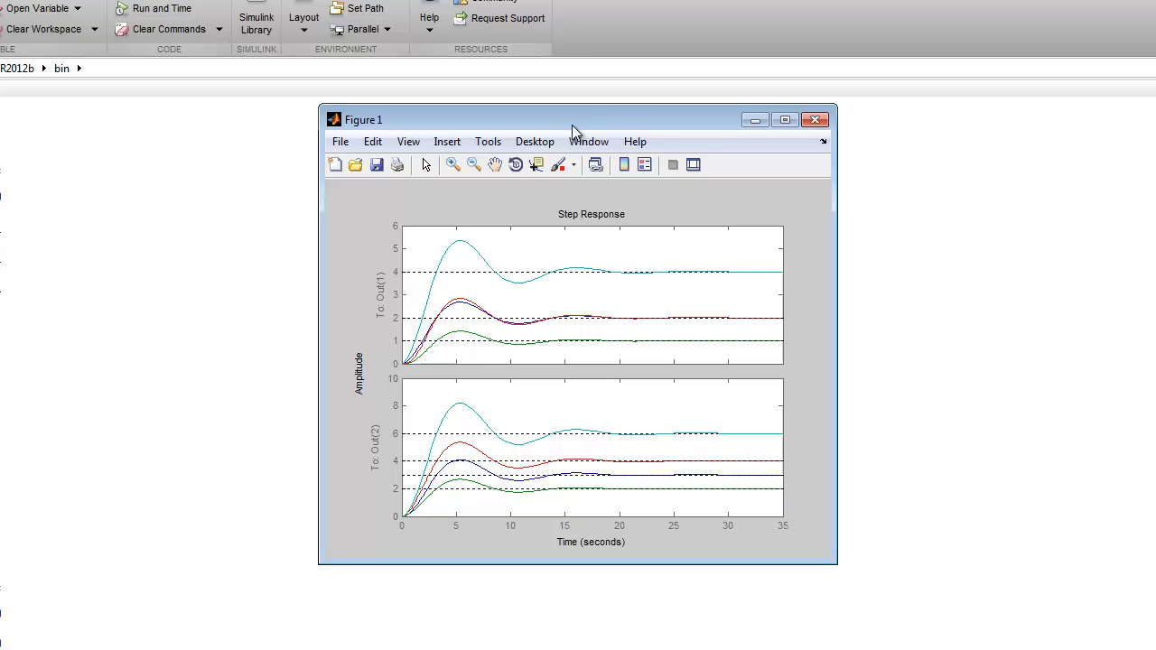
mouse_move(581, 126)
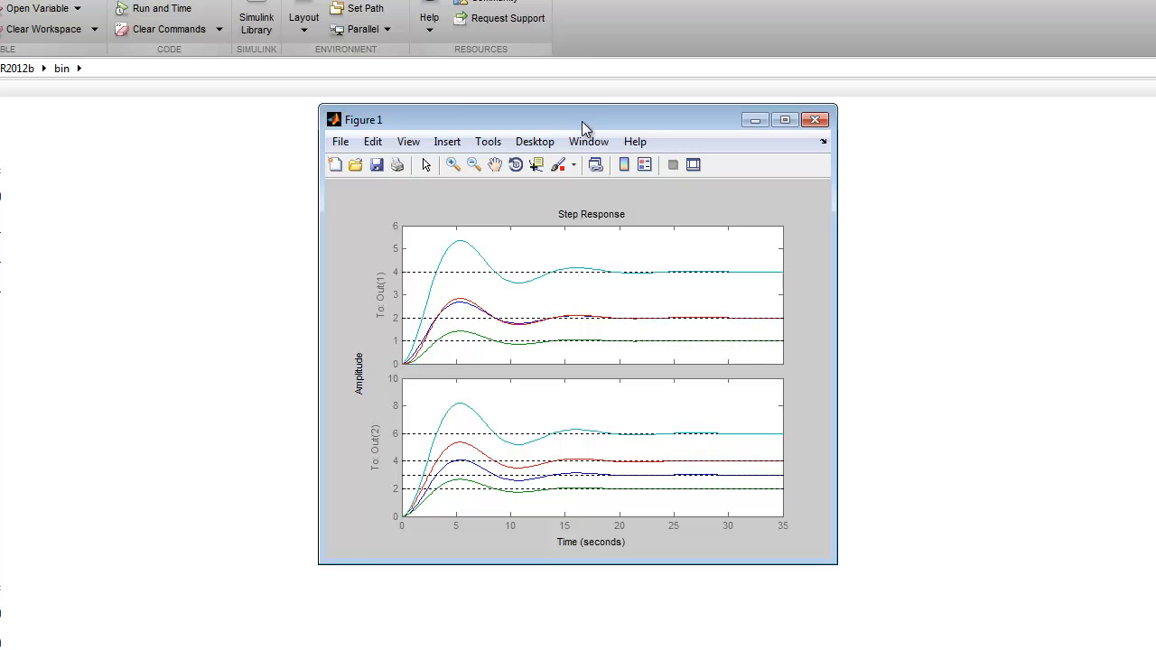